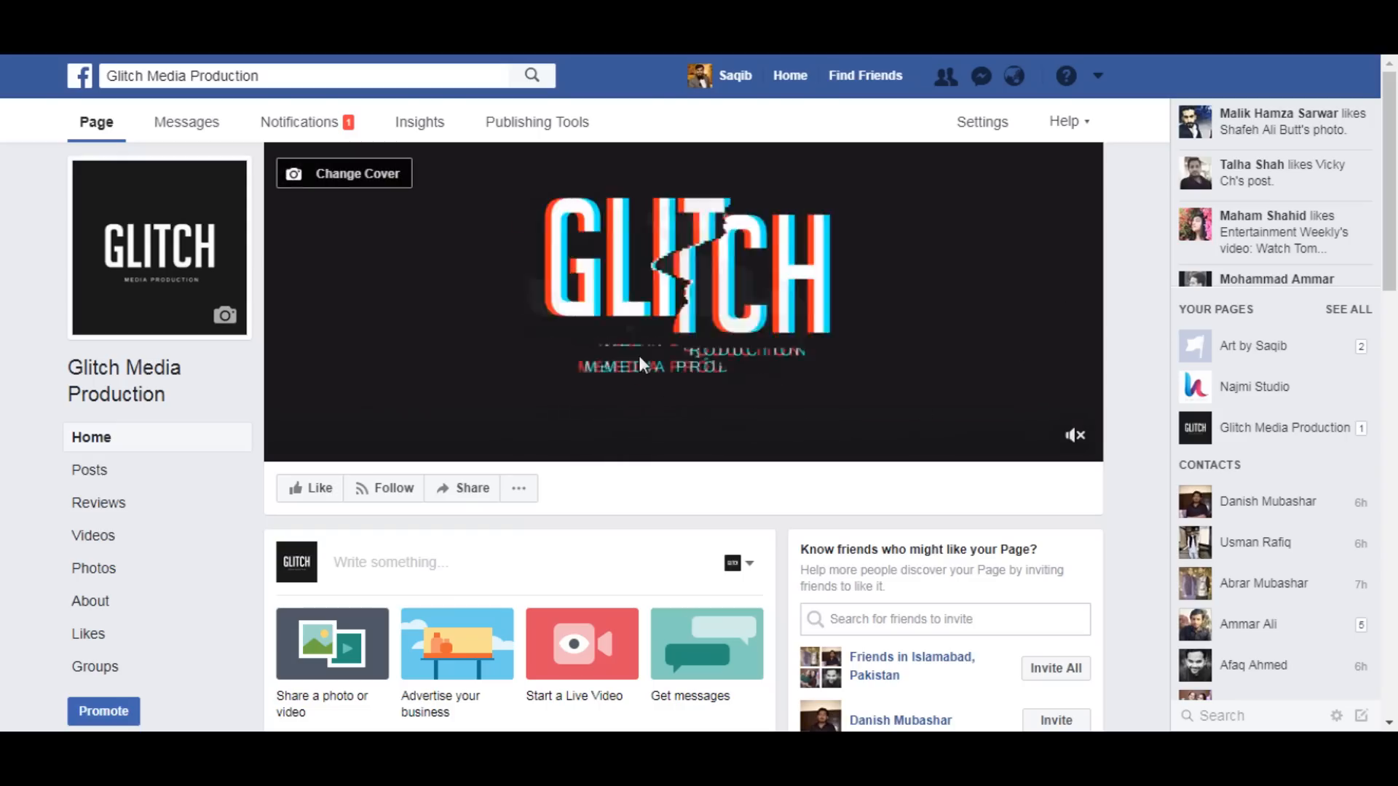
mouse_move(201, 580)
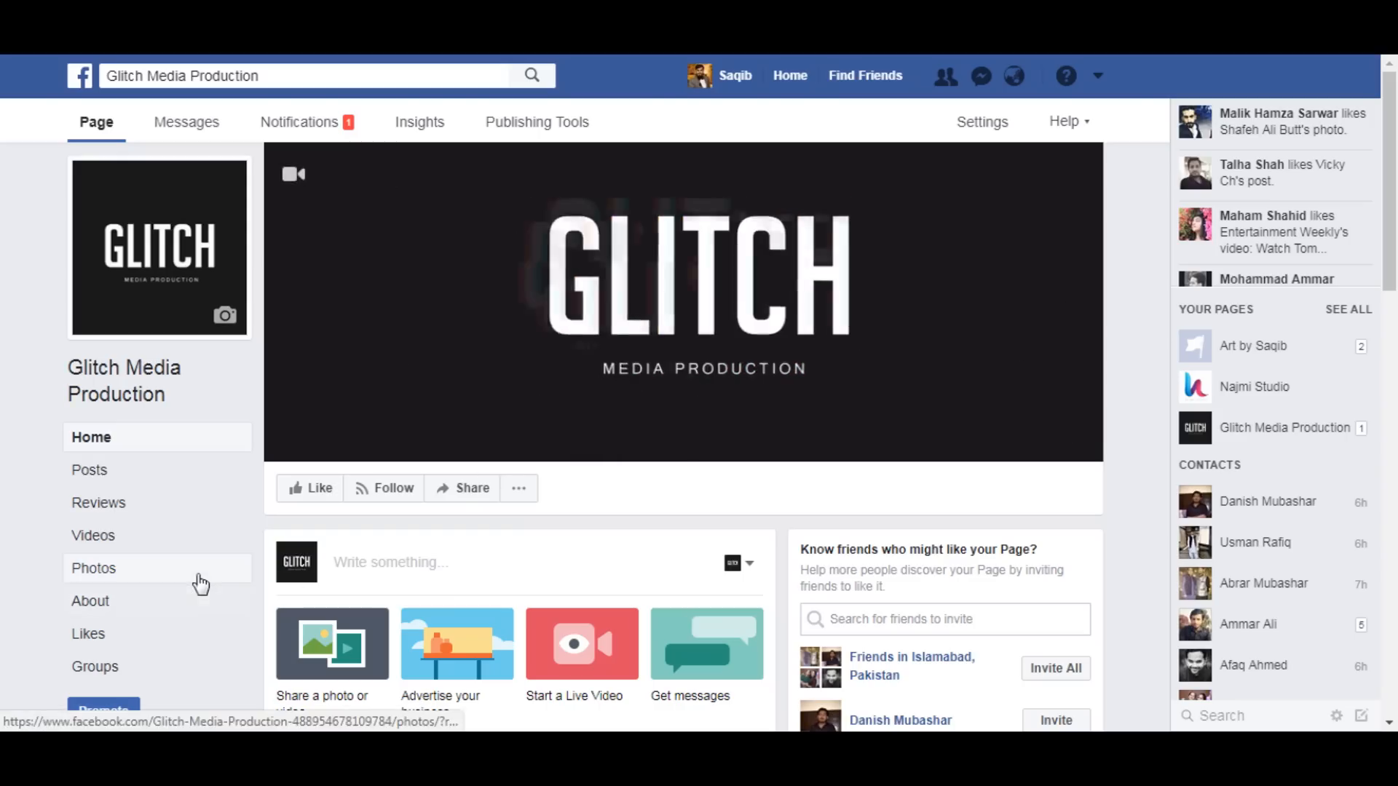
mouse_move(27, 489)
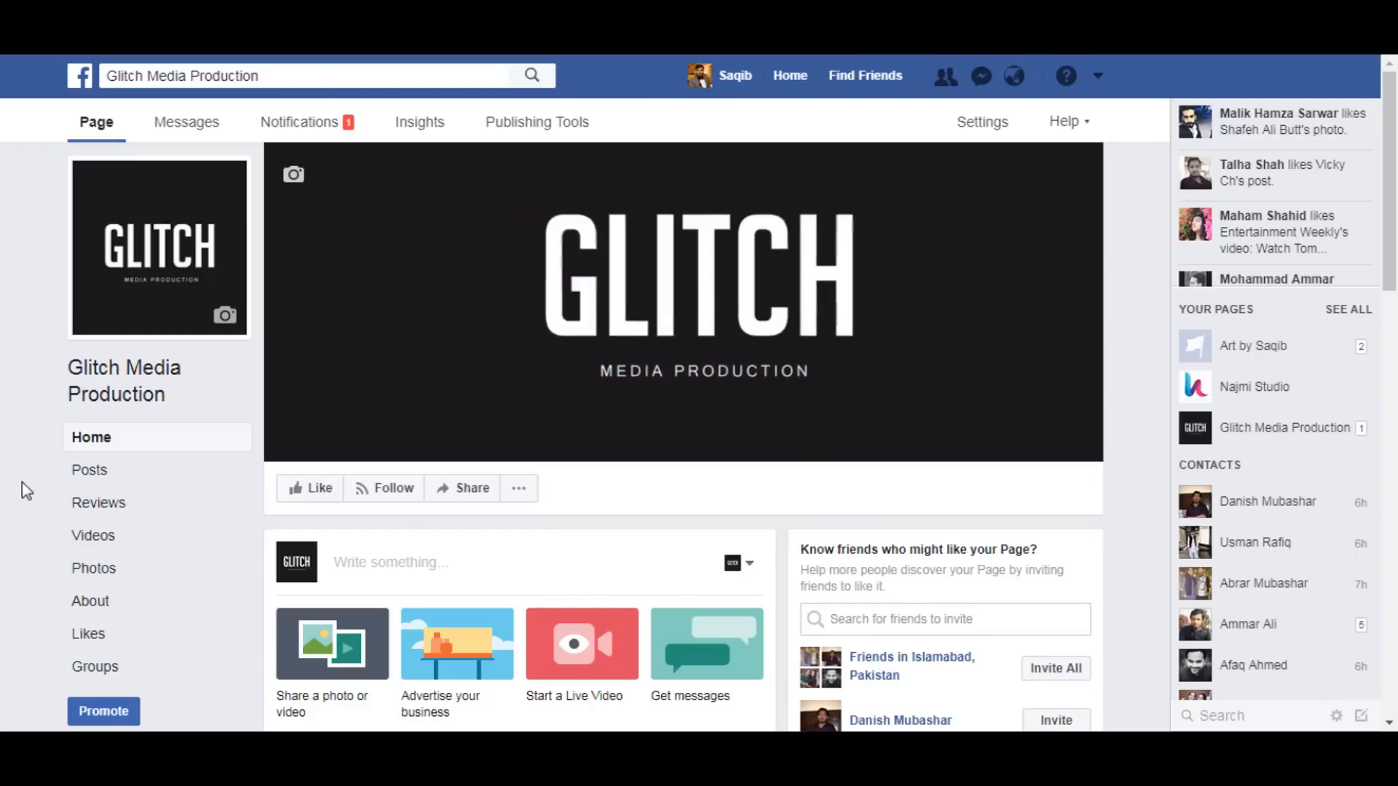
mouse_move(679, 504)
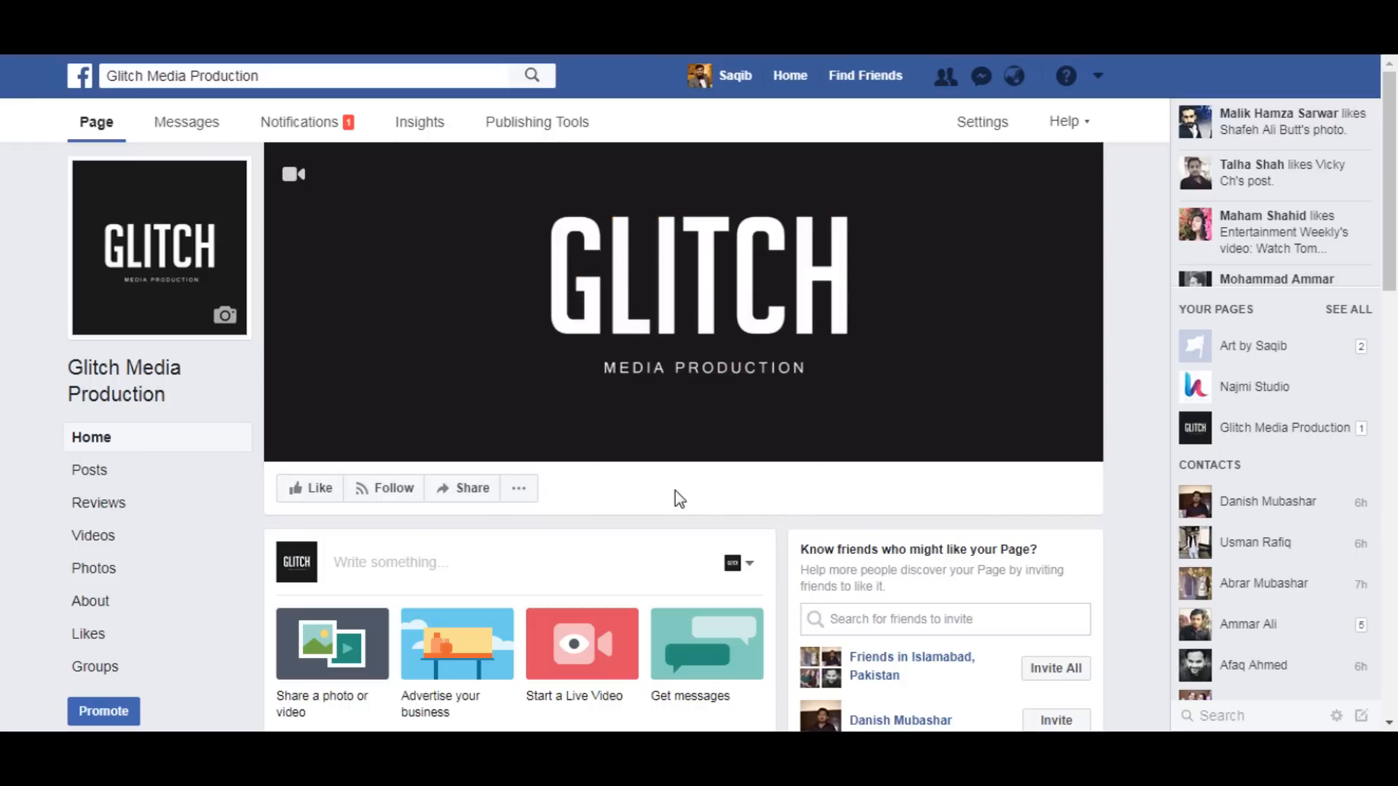
mouse_move(699, 268)
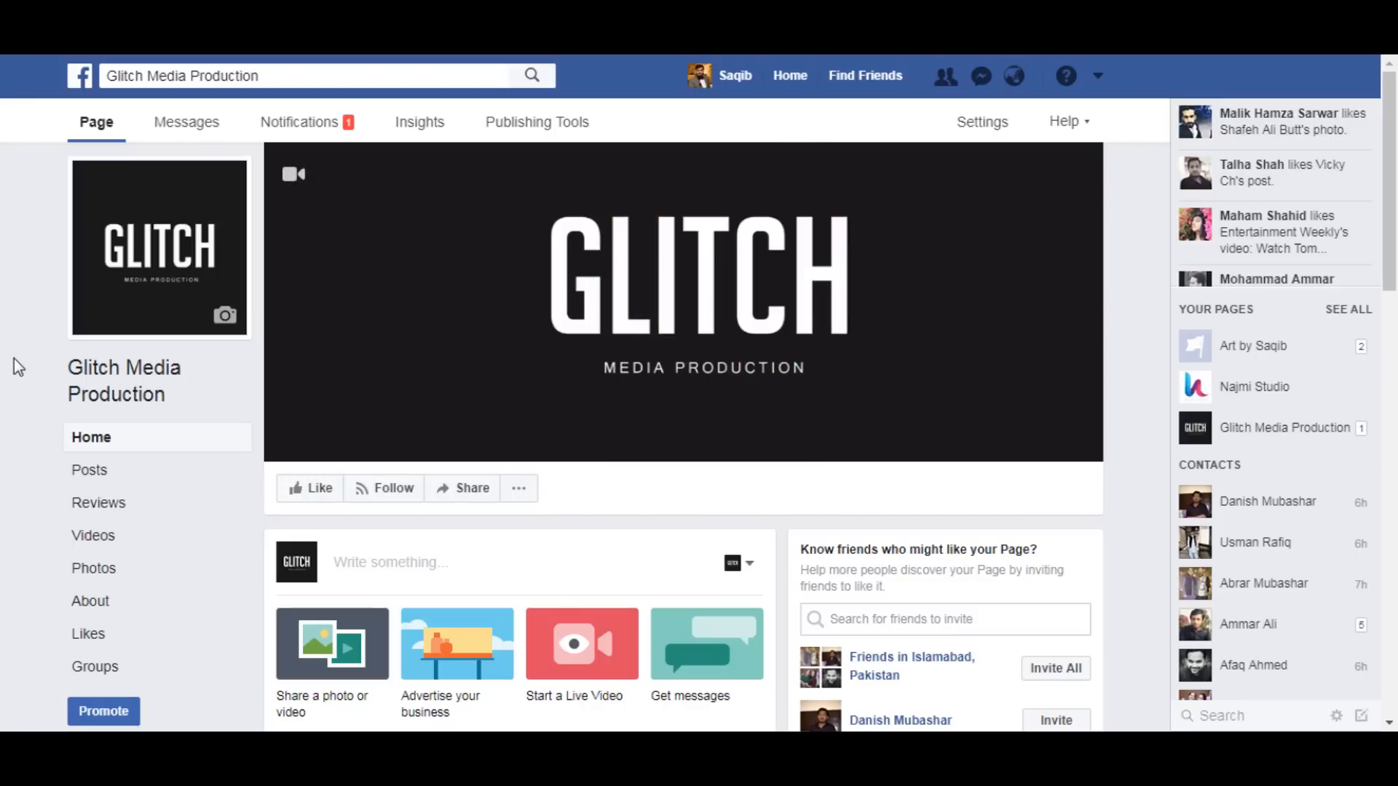
mouse_move(389, 726)
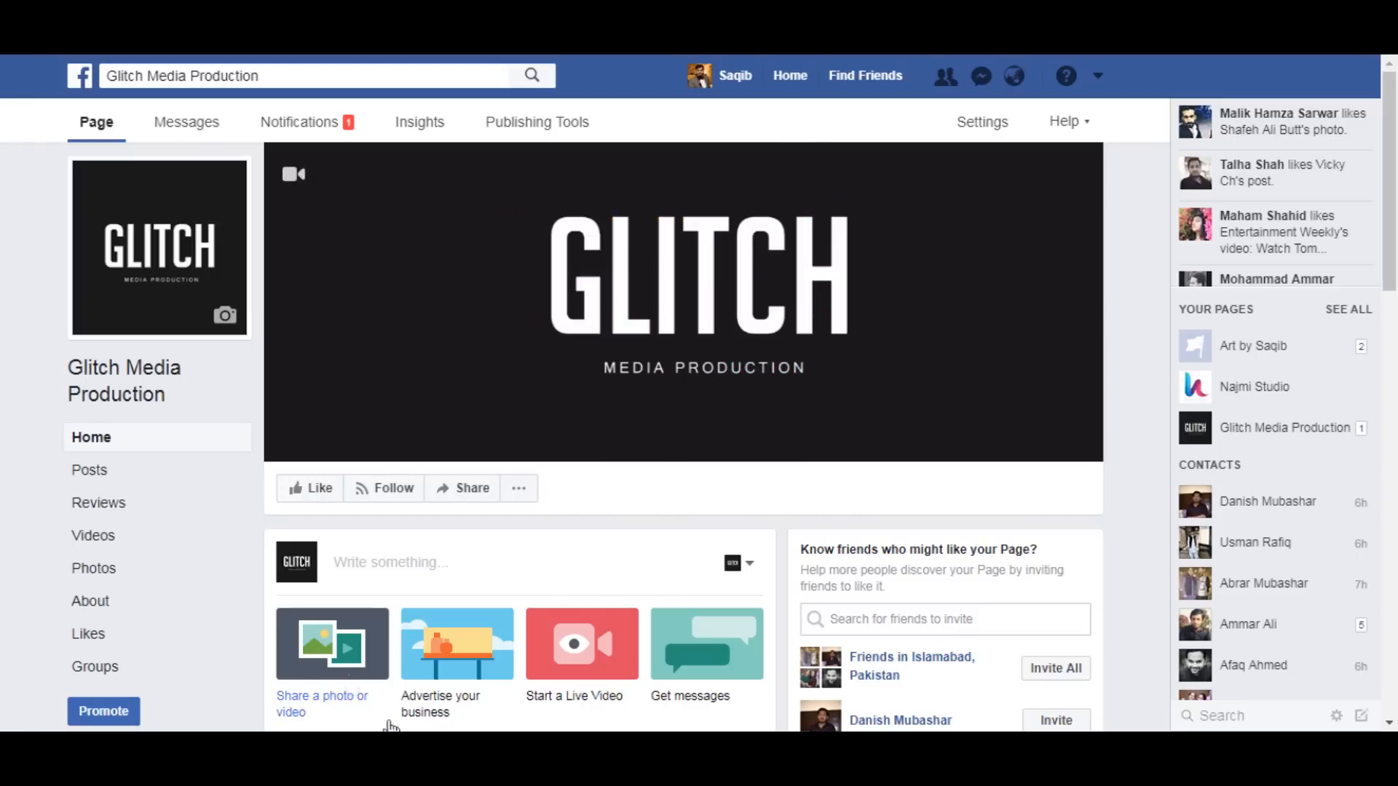
mouse_move(678, 497)
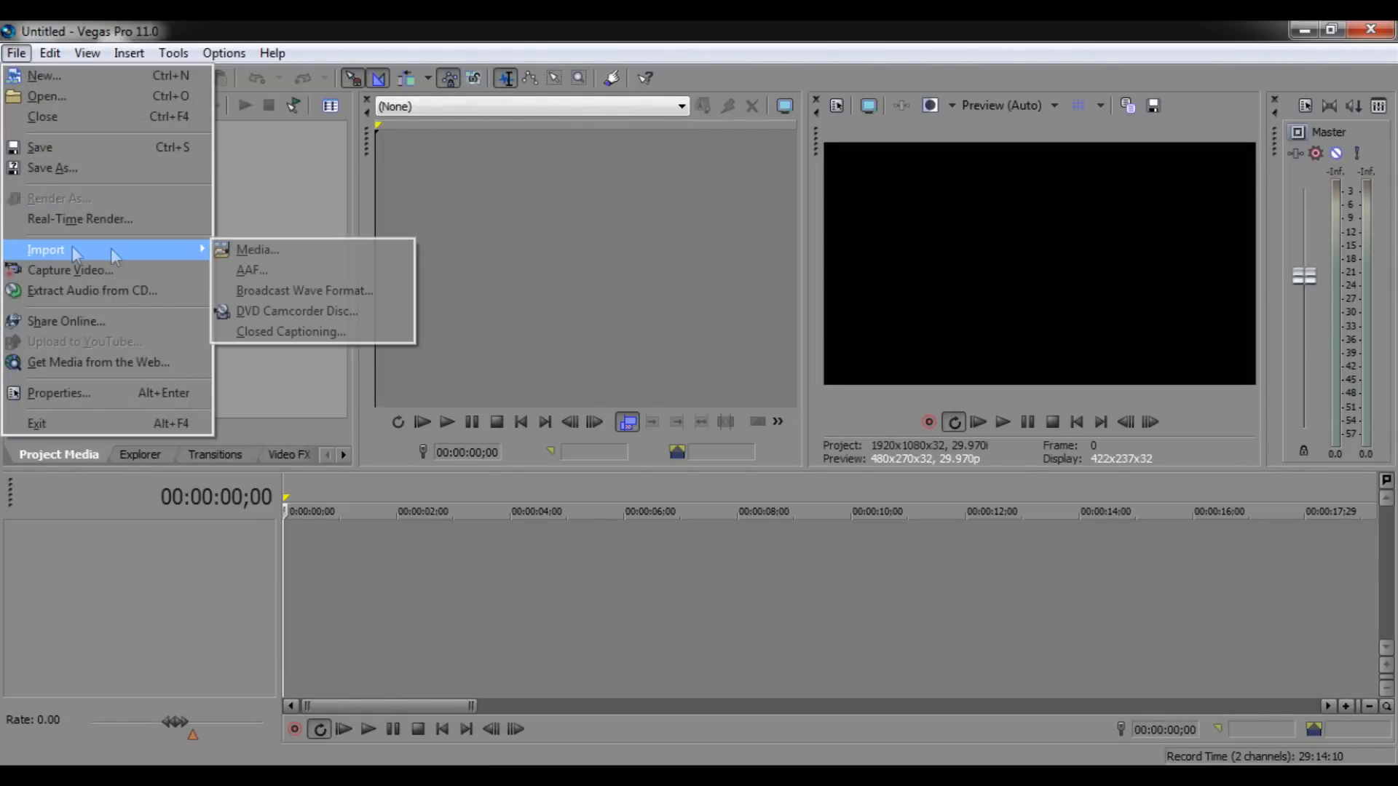
- Import Glitch Intro.wmv onto the timeline and play it back in the preview
left_click(257, 250)
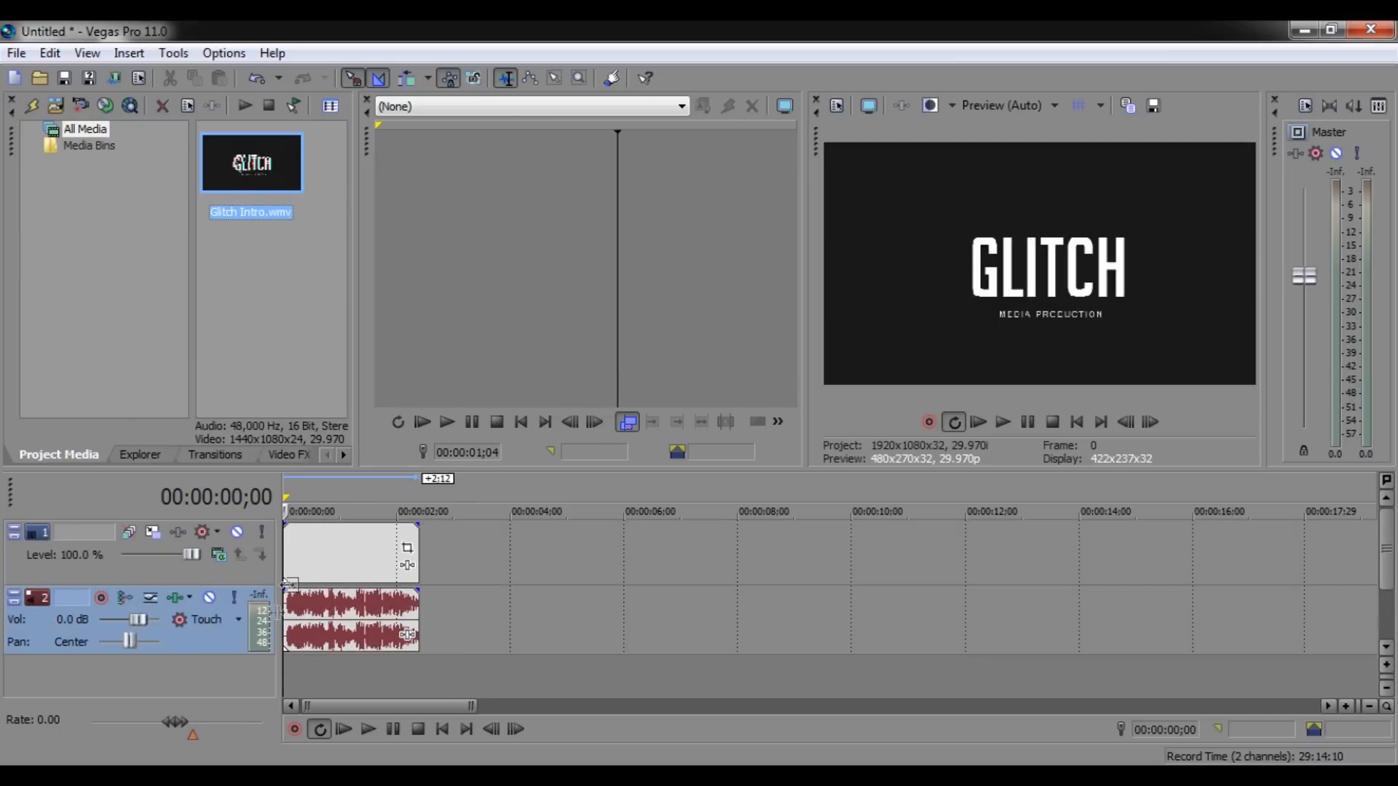
left_click(978, 421)
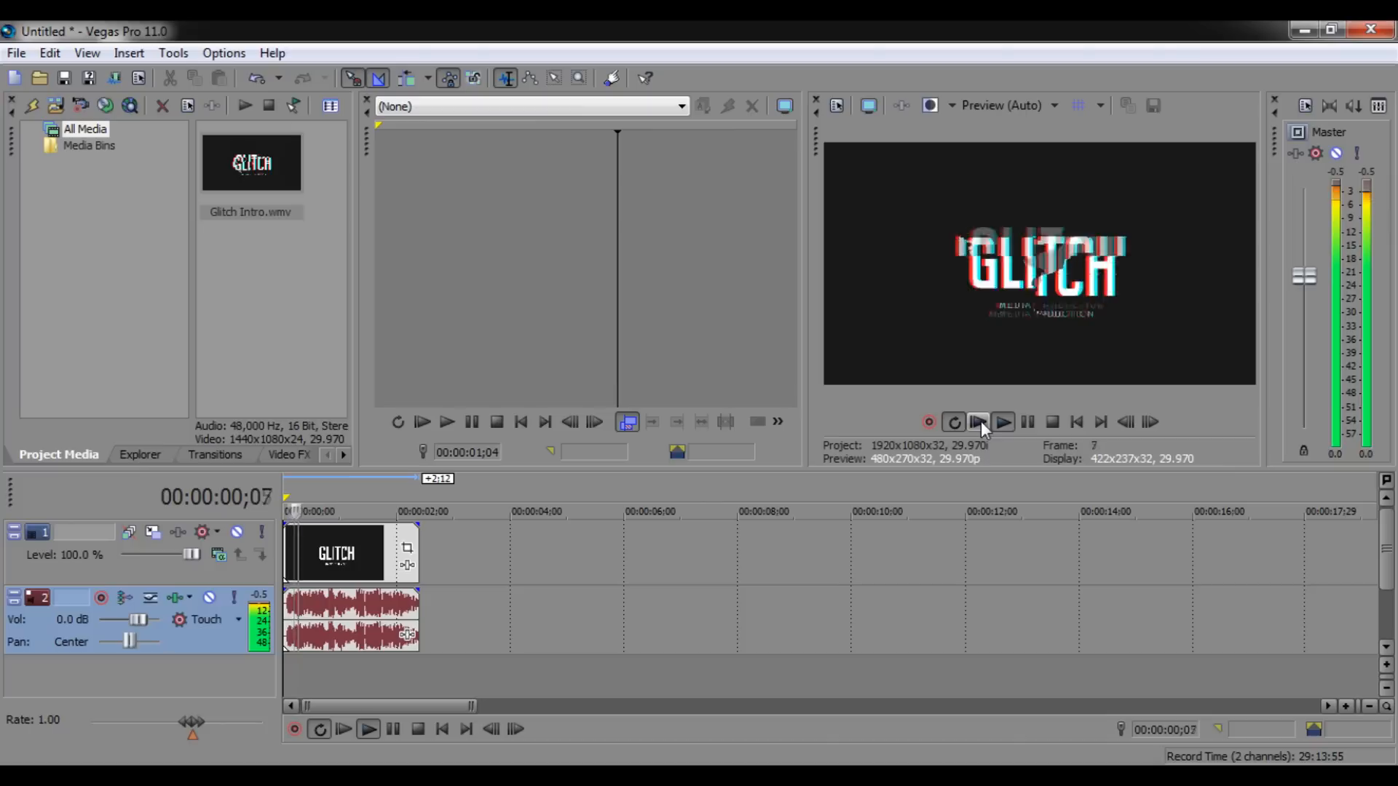
left_click(1001, 422)
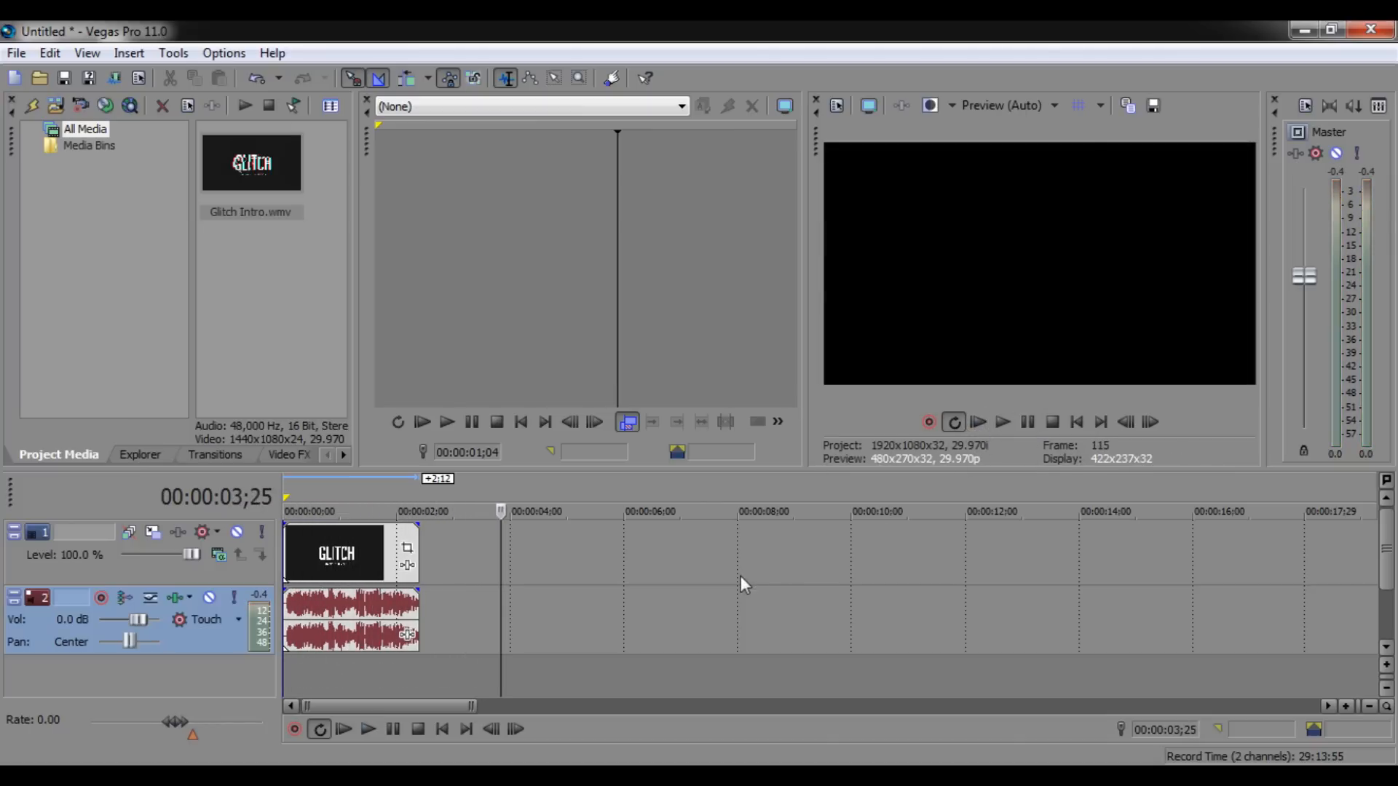
left_click(338, 552)
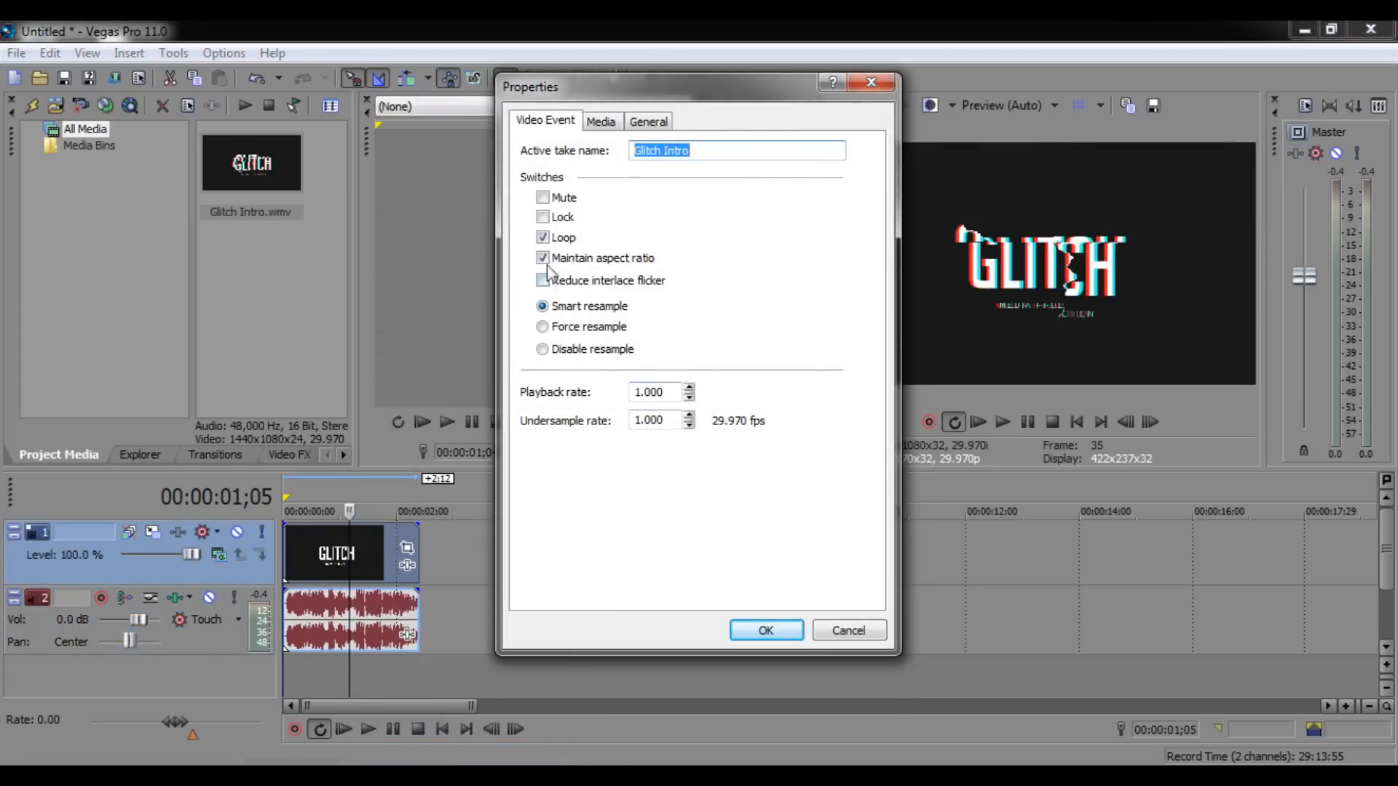
- Uncheck Maintain aspect ratio in the Glitch Intro event's properties and confirm
left_click(544, 258)
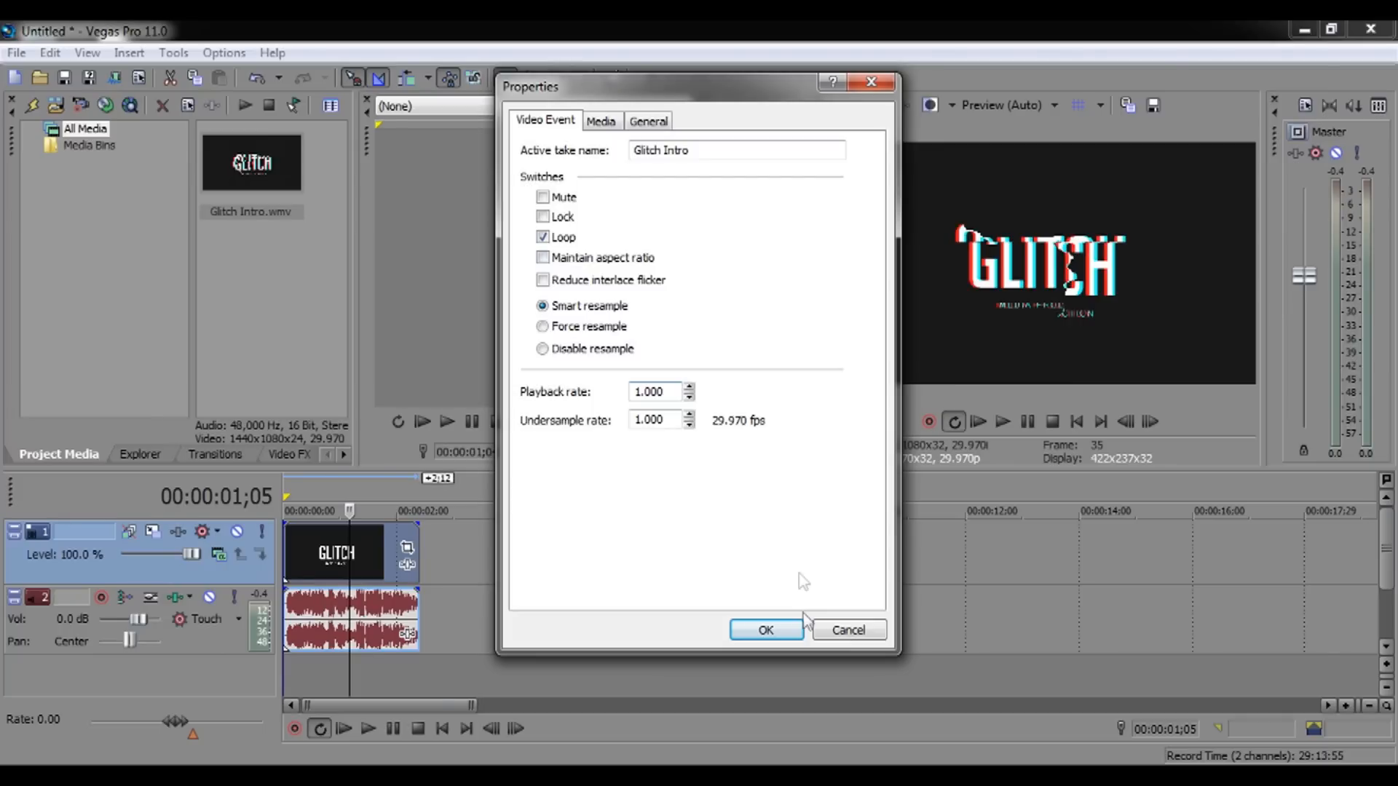
left_click(765, 630)
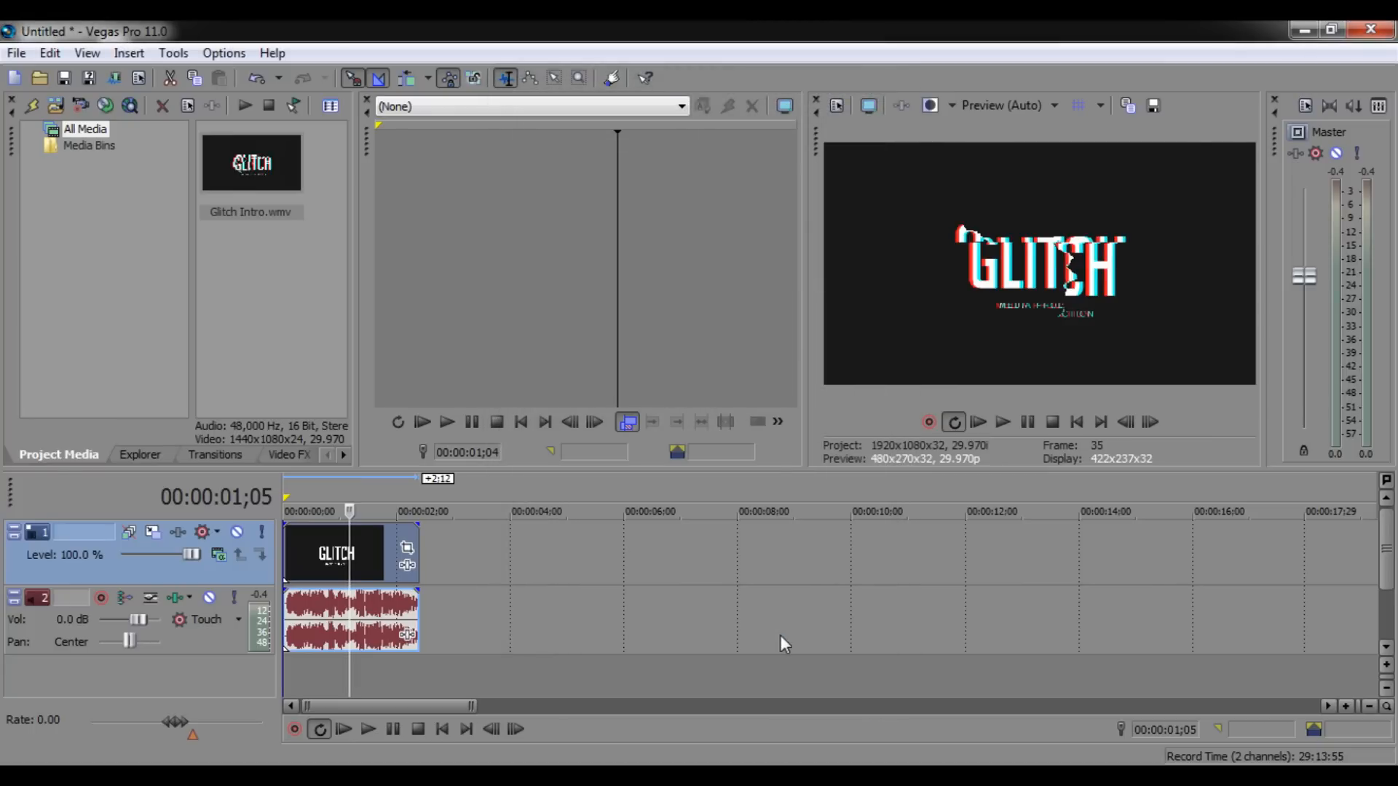
- Open File > Render As and select the Windows Media Video Facebook Cover template
left_click(15, 52)
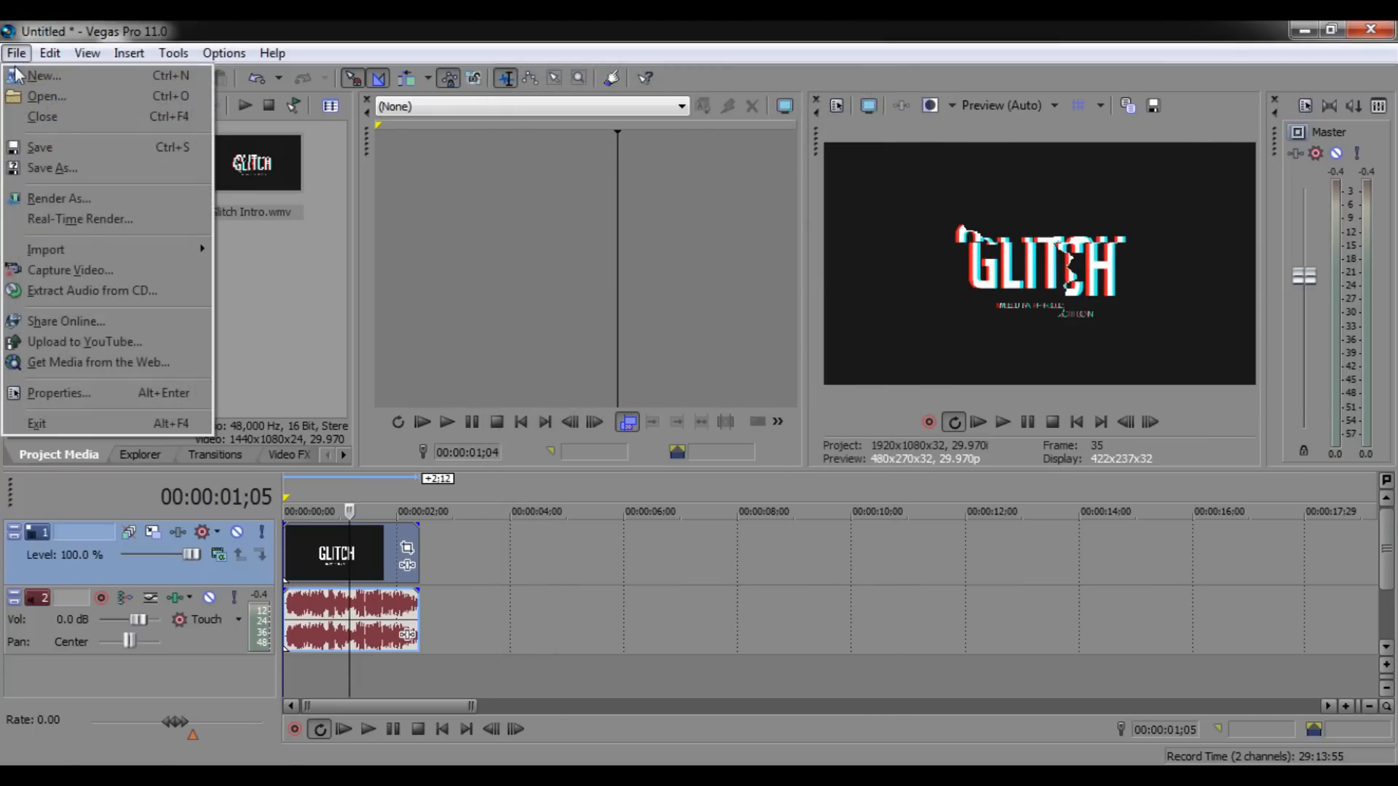
left_click(59, 198)
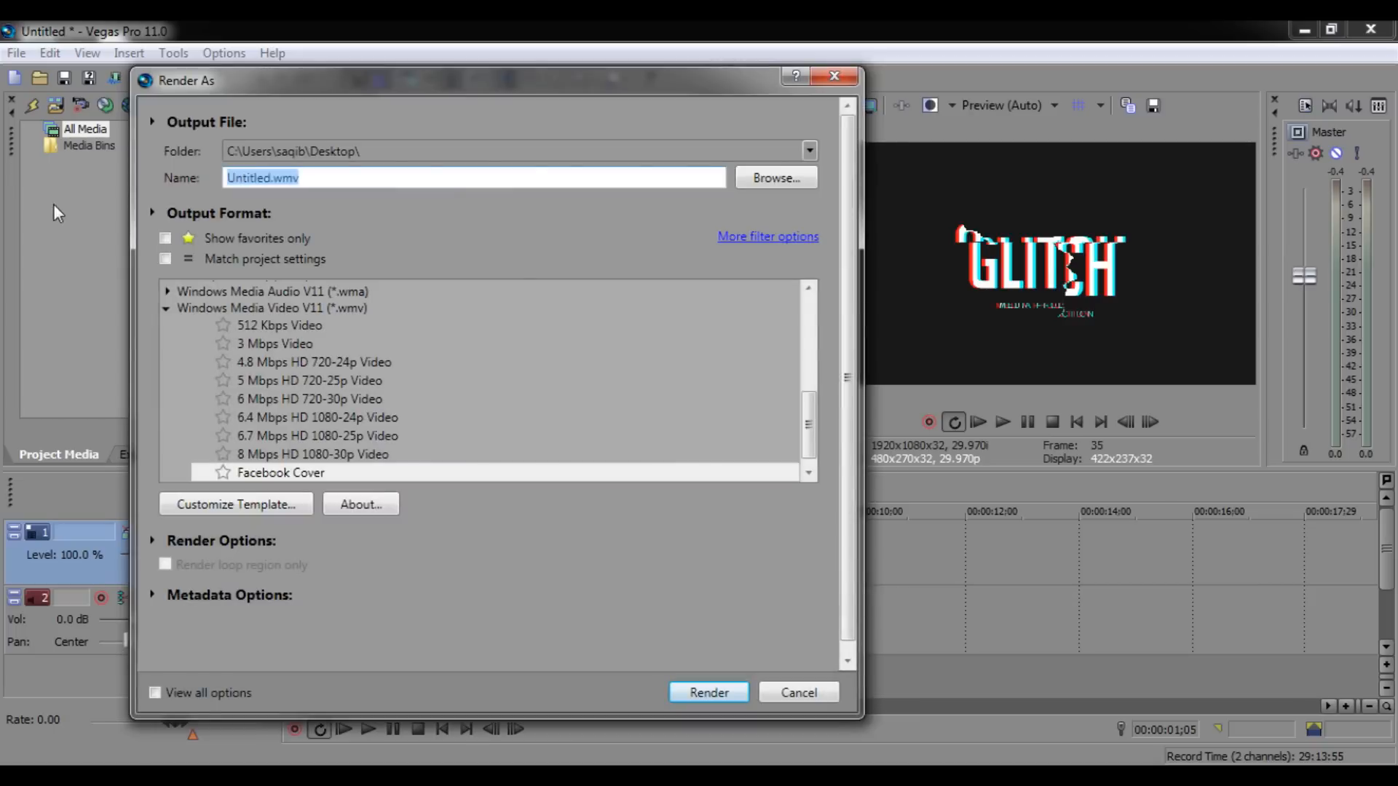
left_click(280, 472)
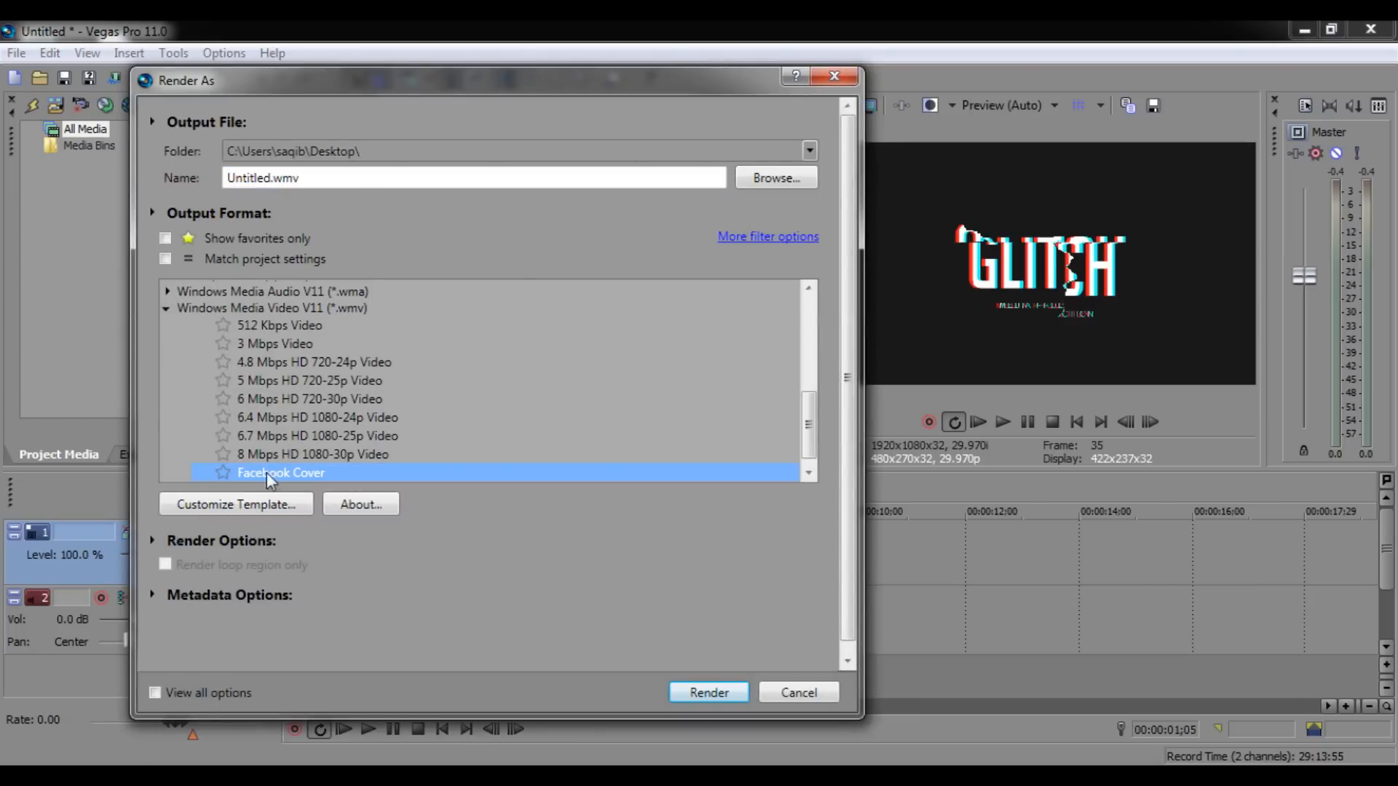
mouse_move(357, 317)
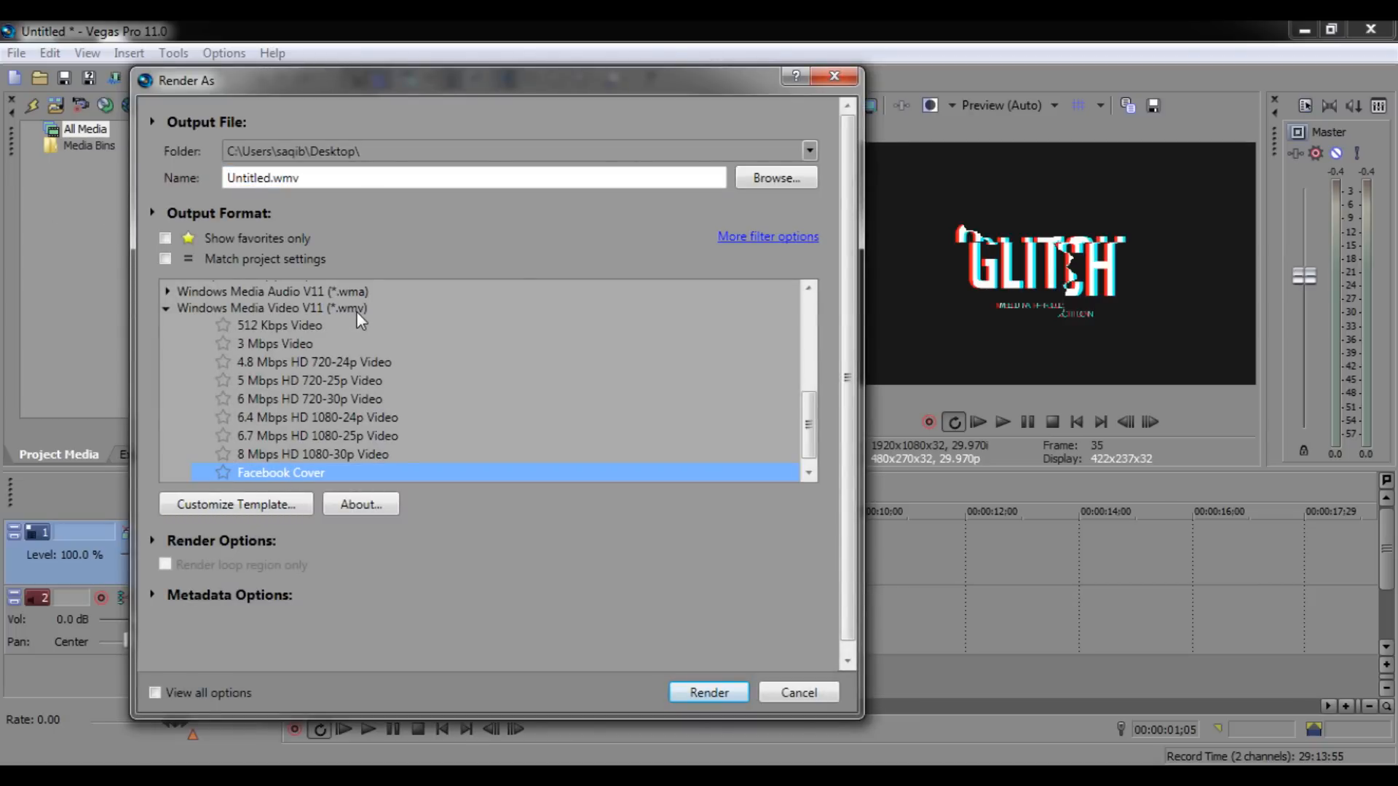
mouse_move(332, 314)
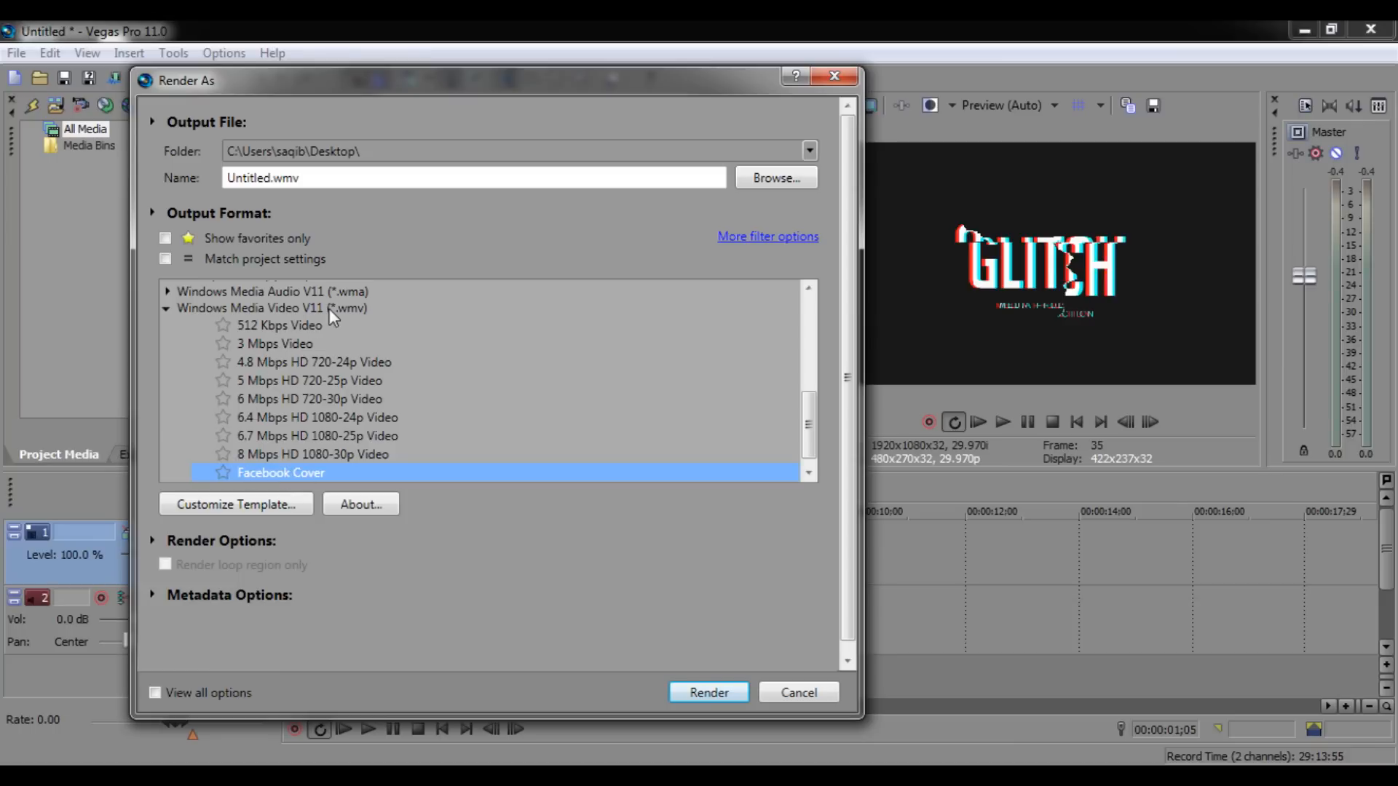
mouse_move(360, 322)
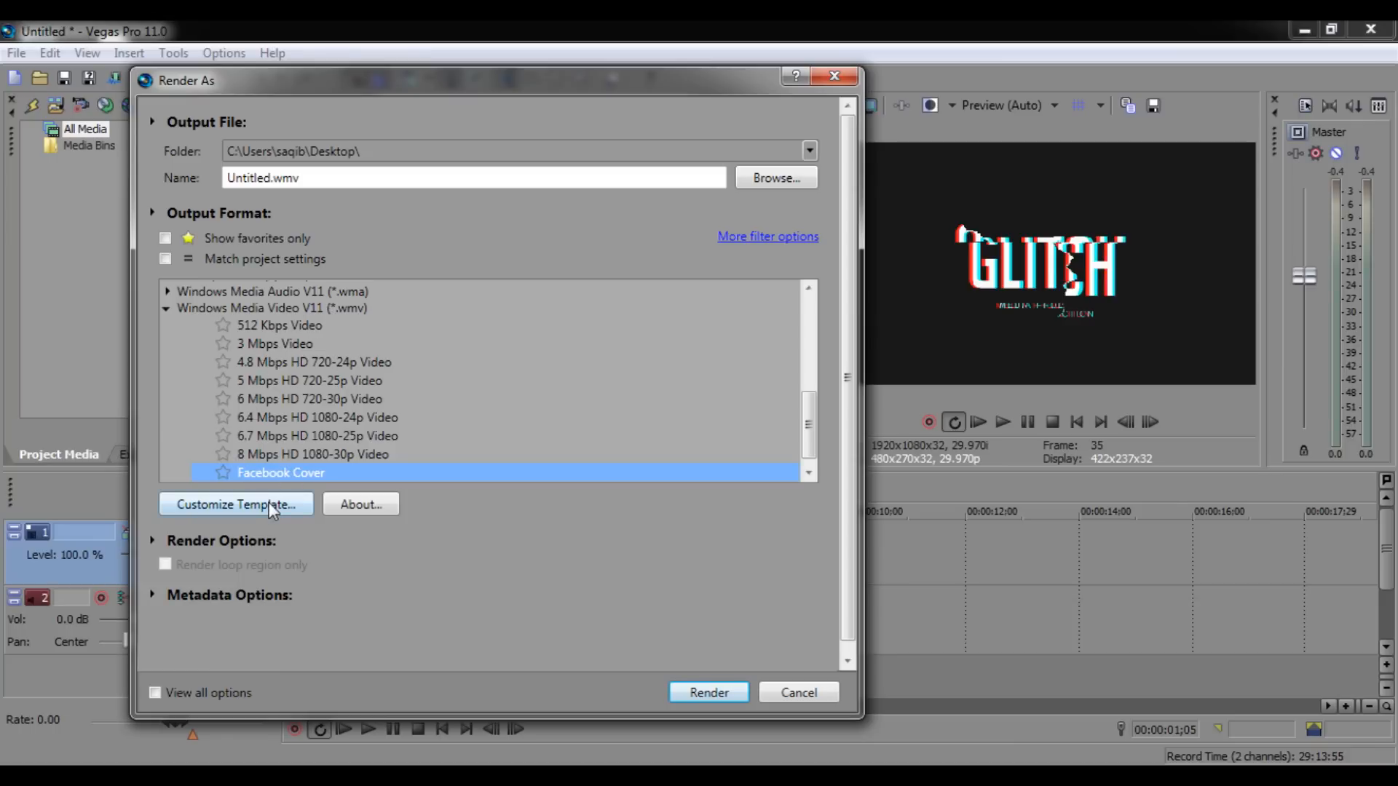
left_click(235, 503)
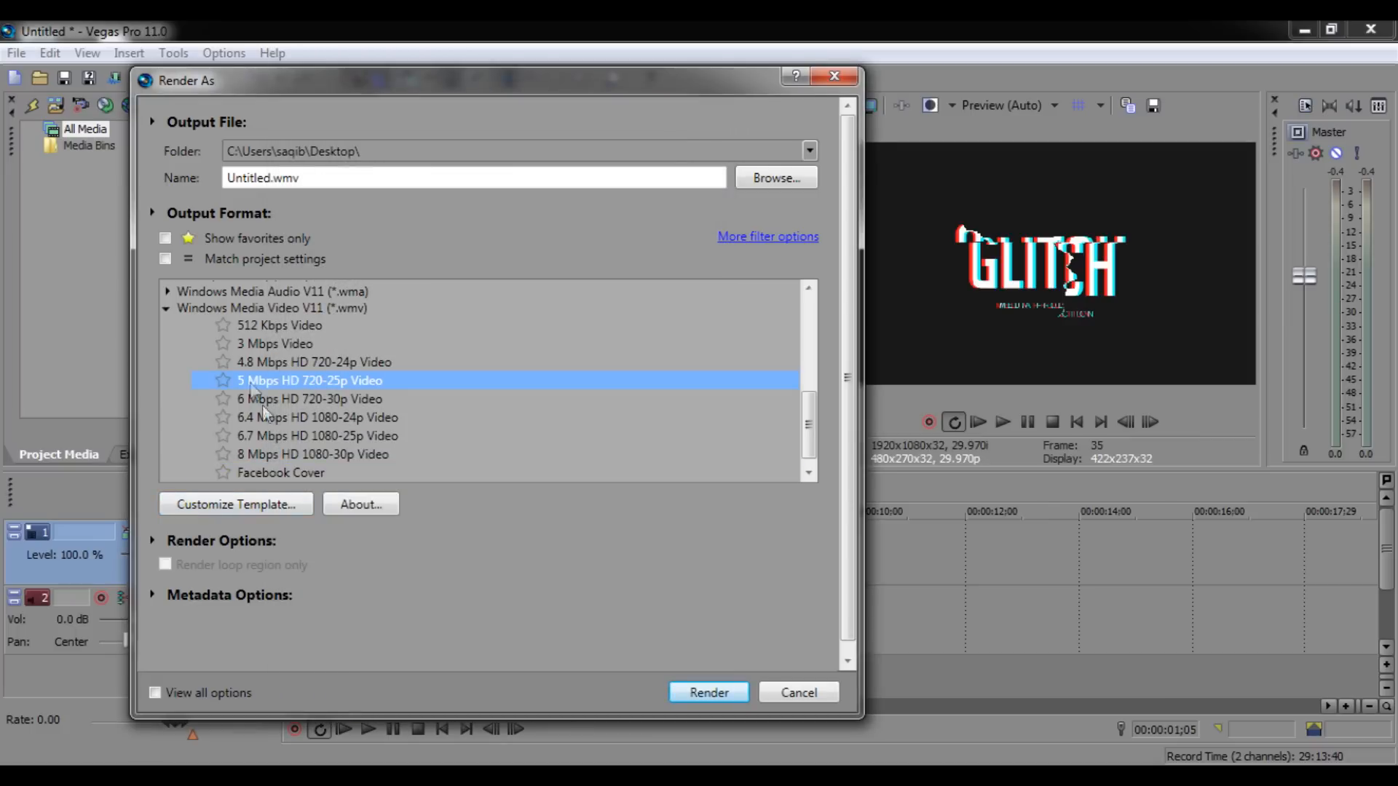
left_click(281, 473)
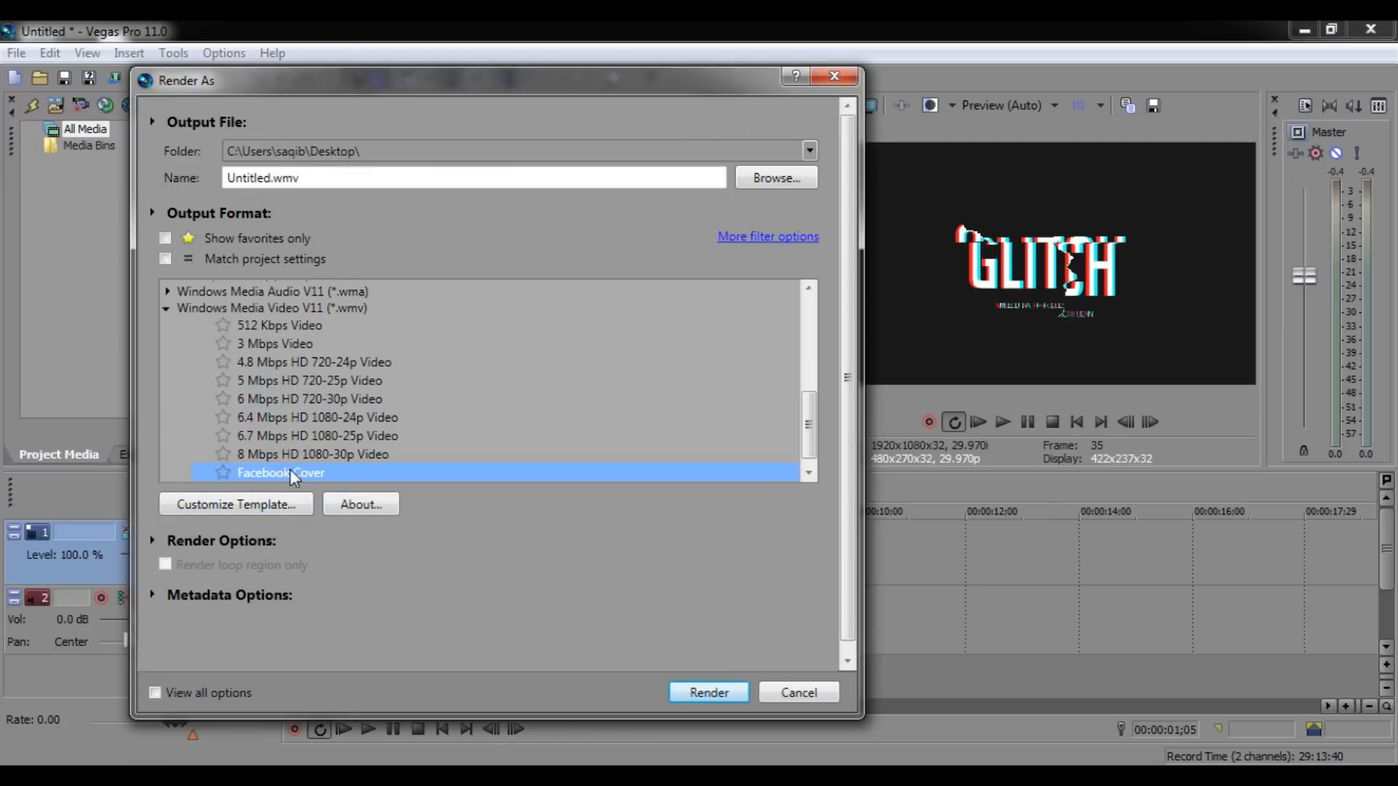
- Customize the Facebook Cover template's video to 820 wide by 312 high and confirm
left_click(235, 504)
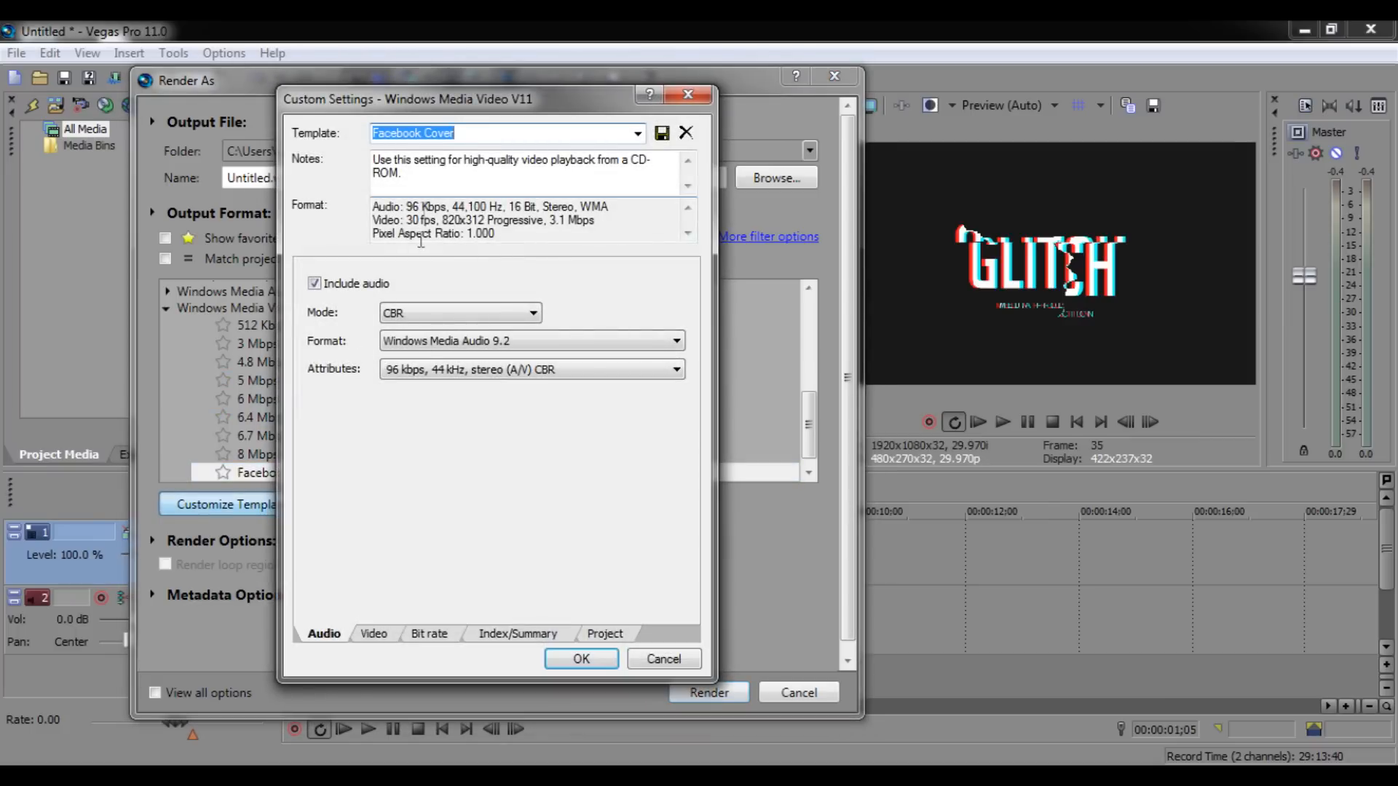
left_click(373, 633)
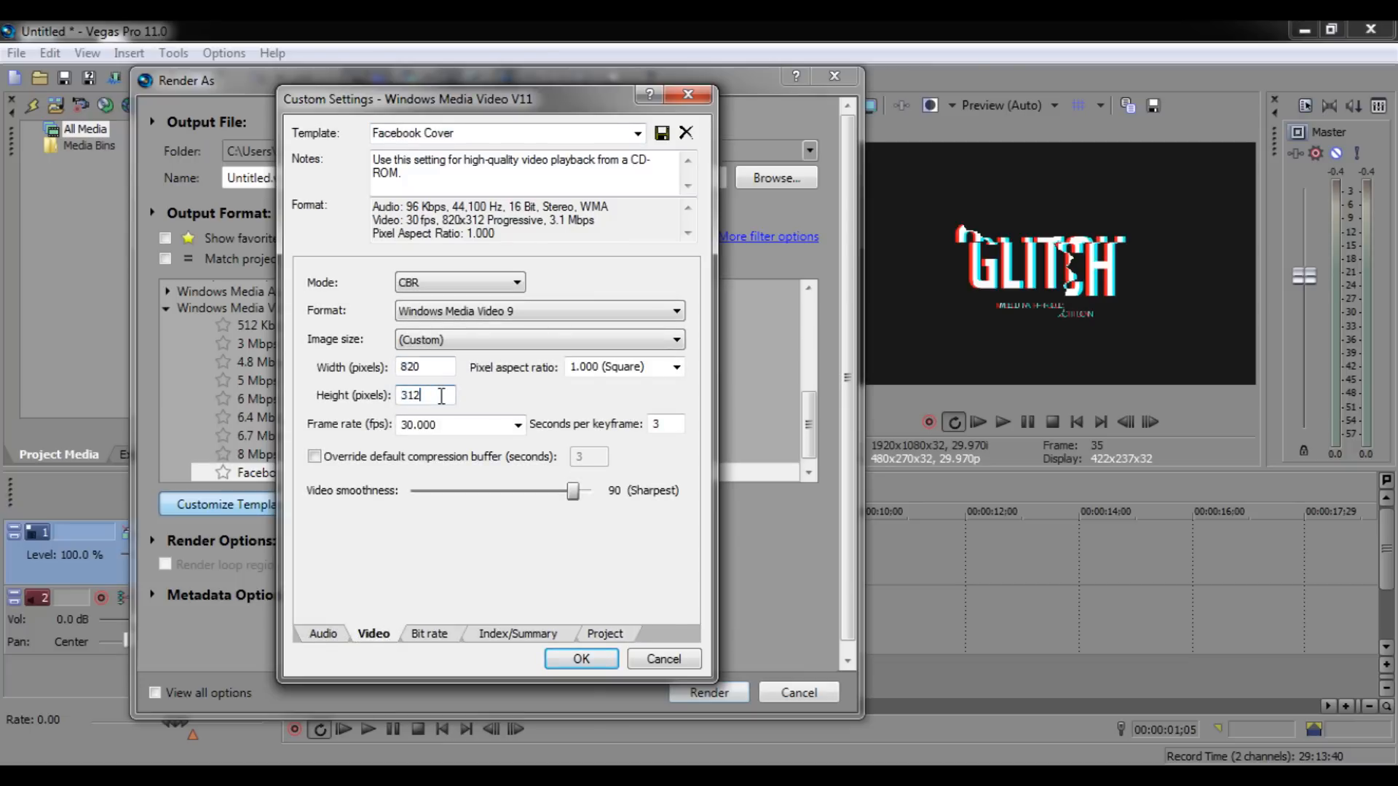
left_click(434, 366)
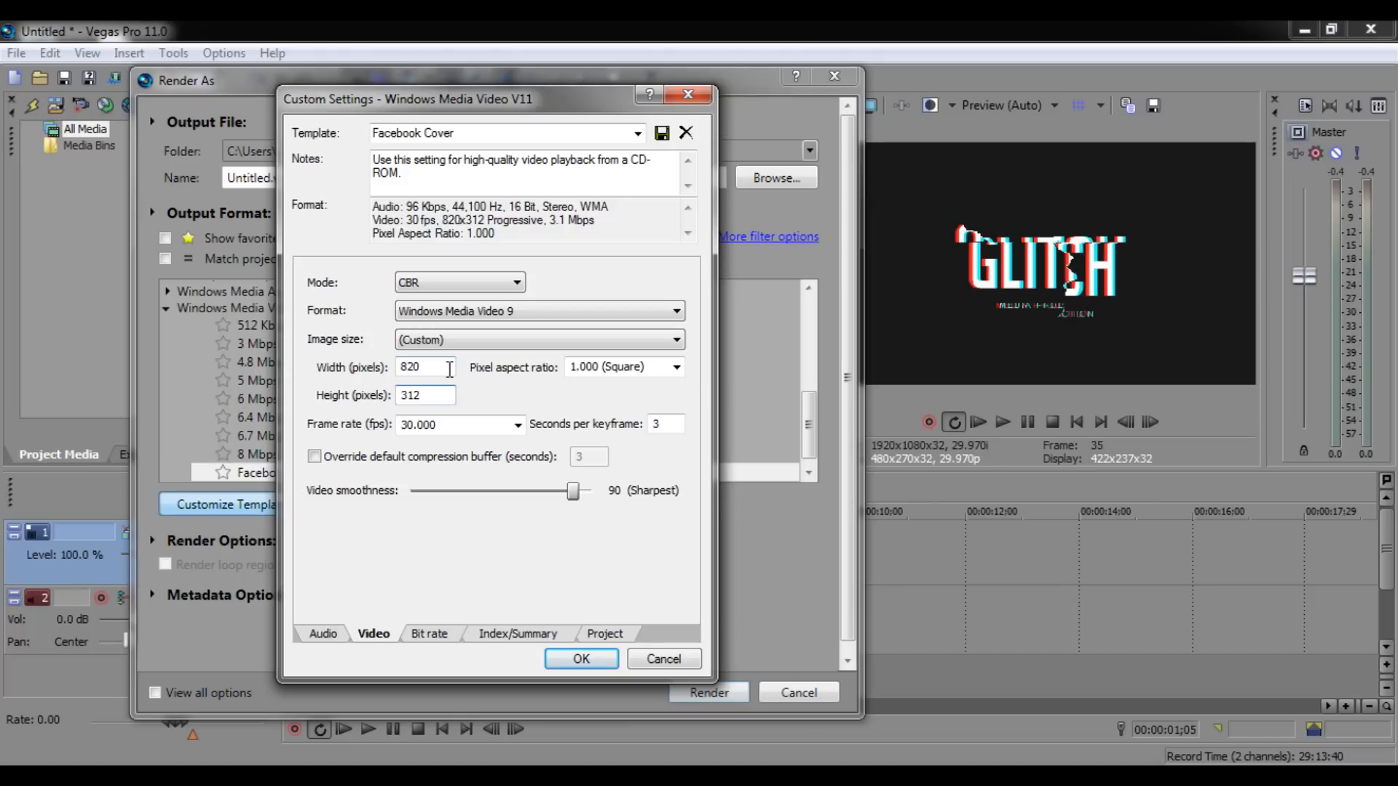
left_click(425, 395)
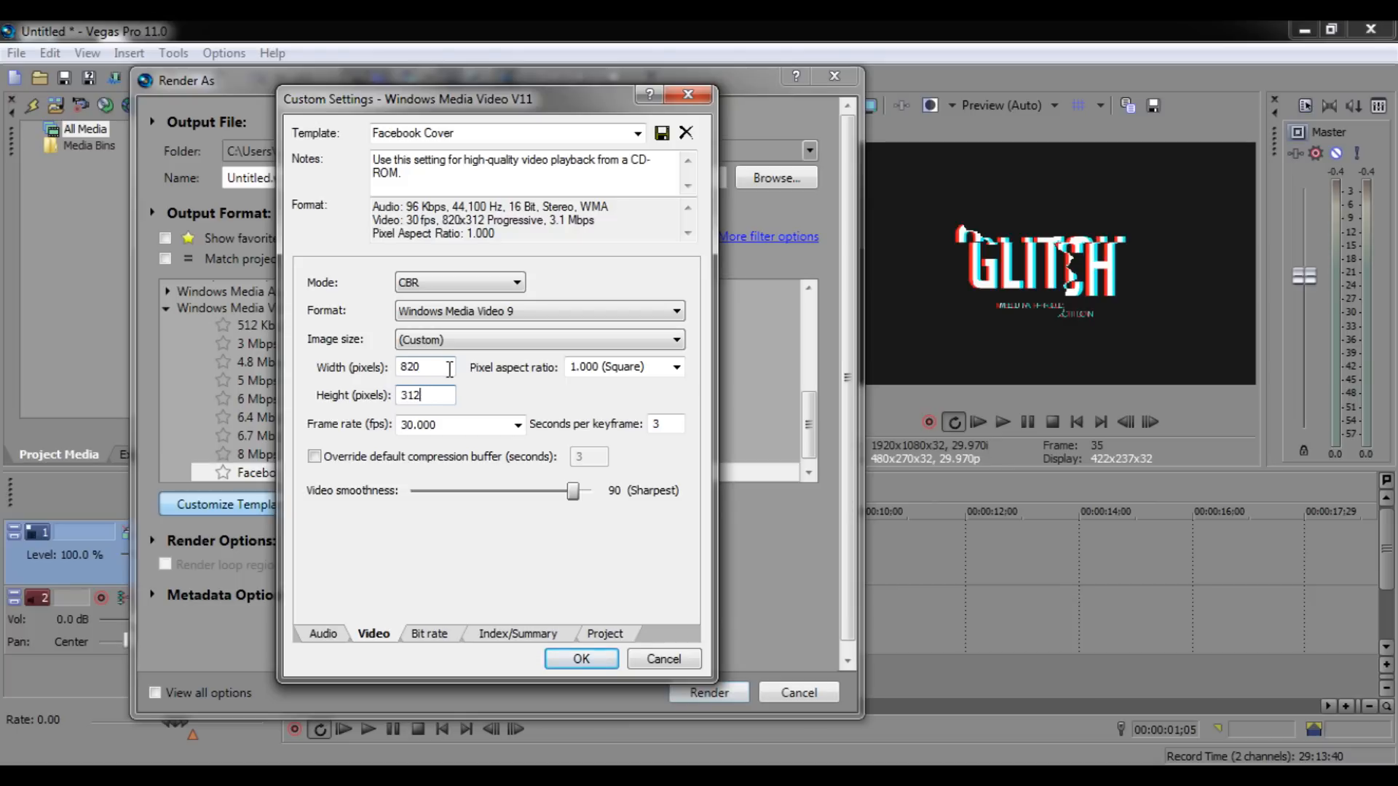
mouse_move(475, 547)
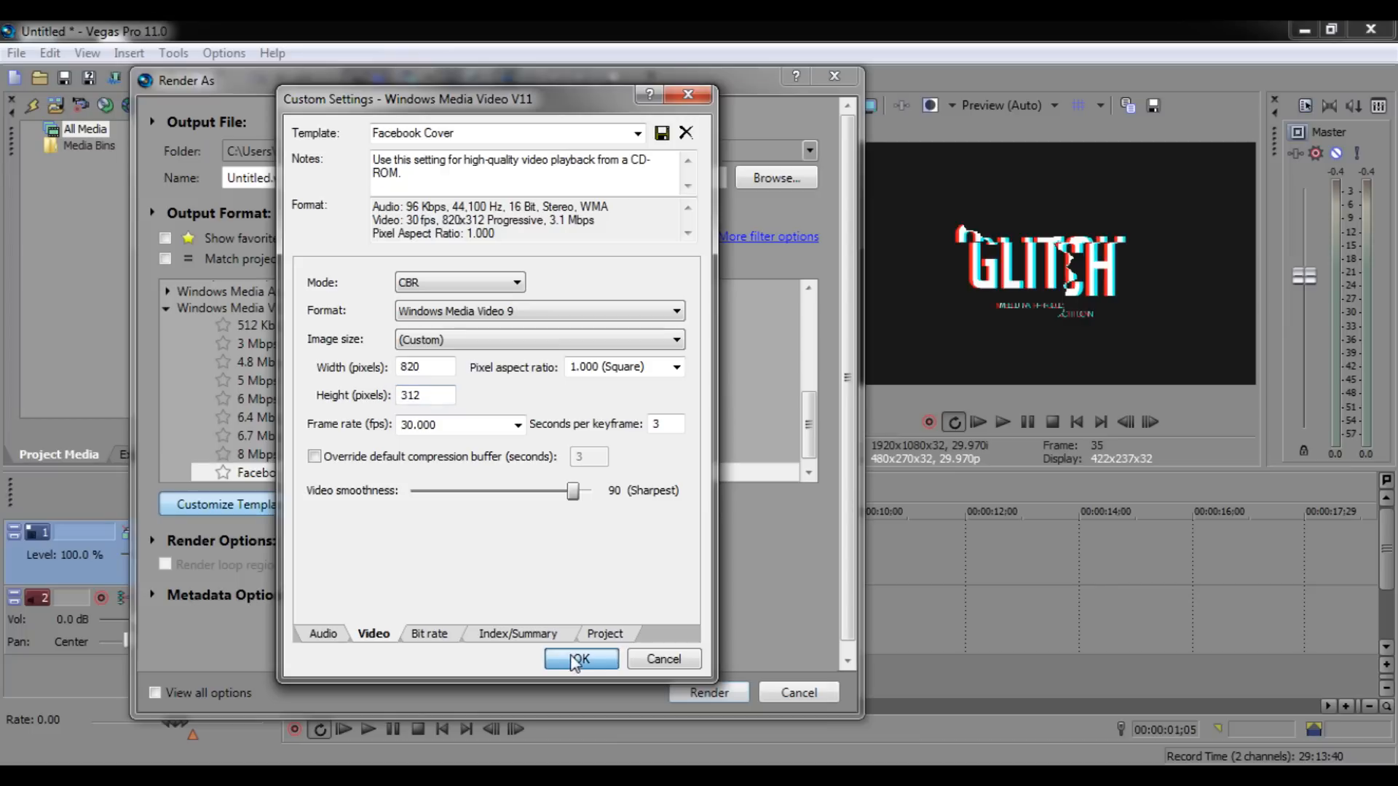
left_click(581, 659)
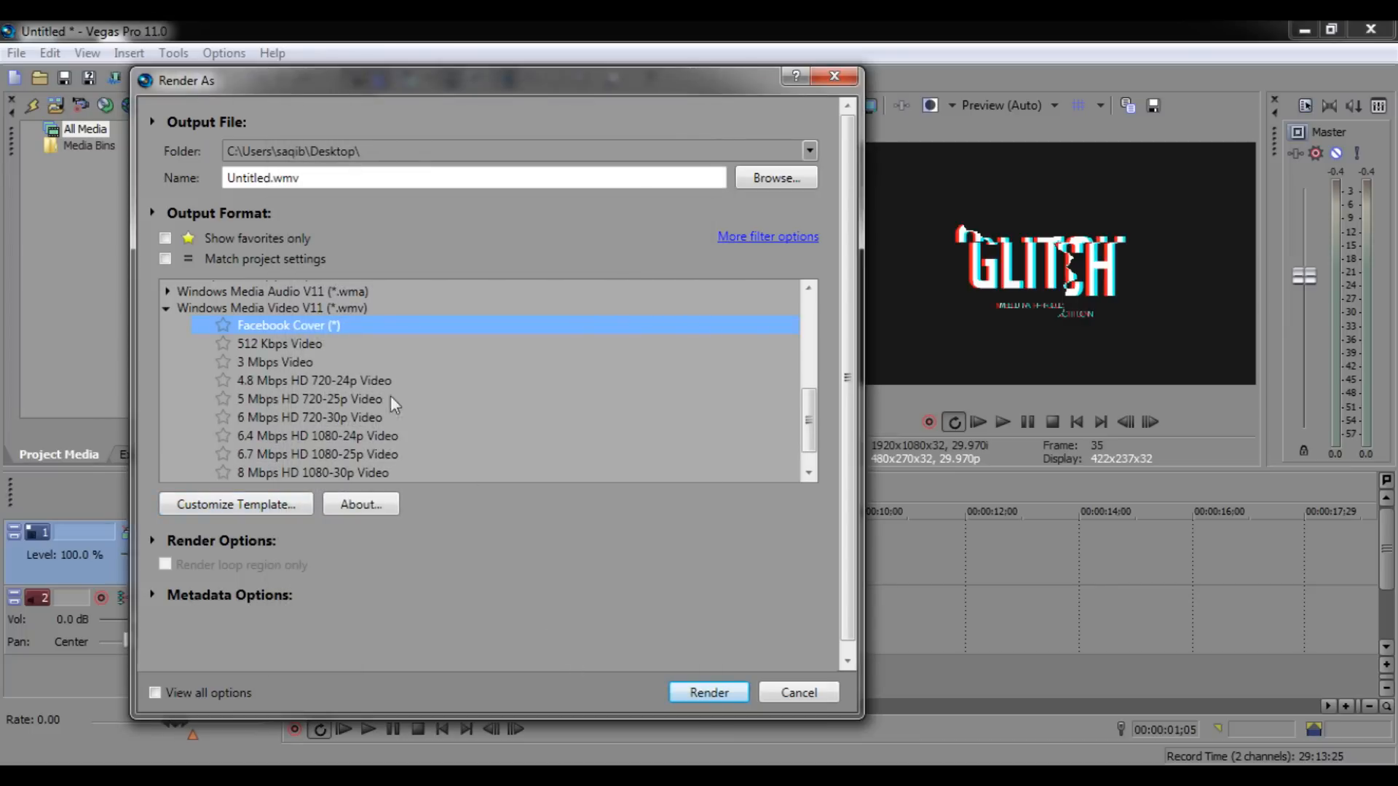
- Render the intro to Untitled.wmv with the customized Facebook Cover (*) template
scroll("up", 3)
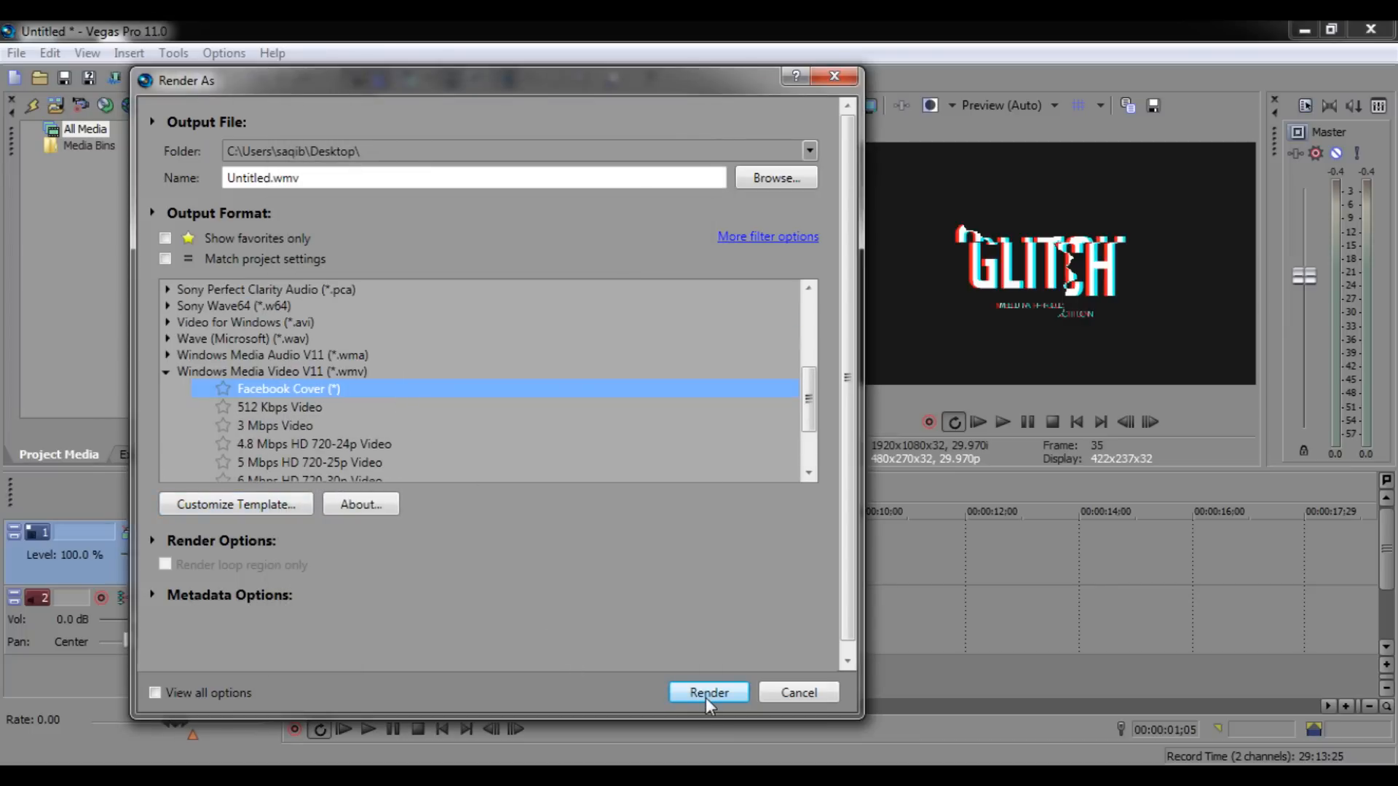
left_click(707, 693)
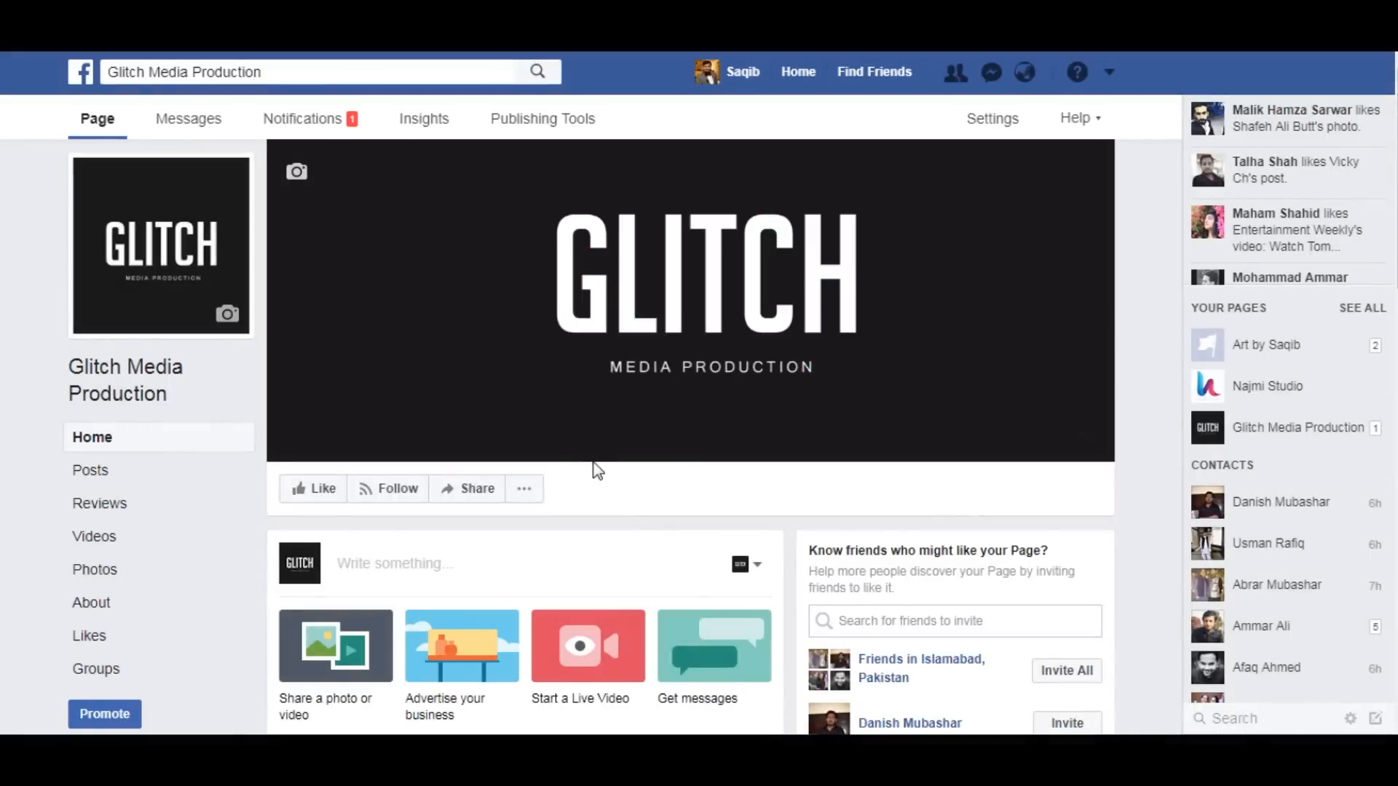
left_click(296, 172)
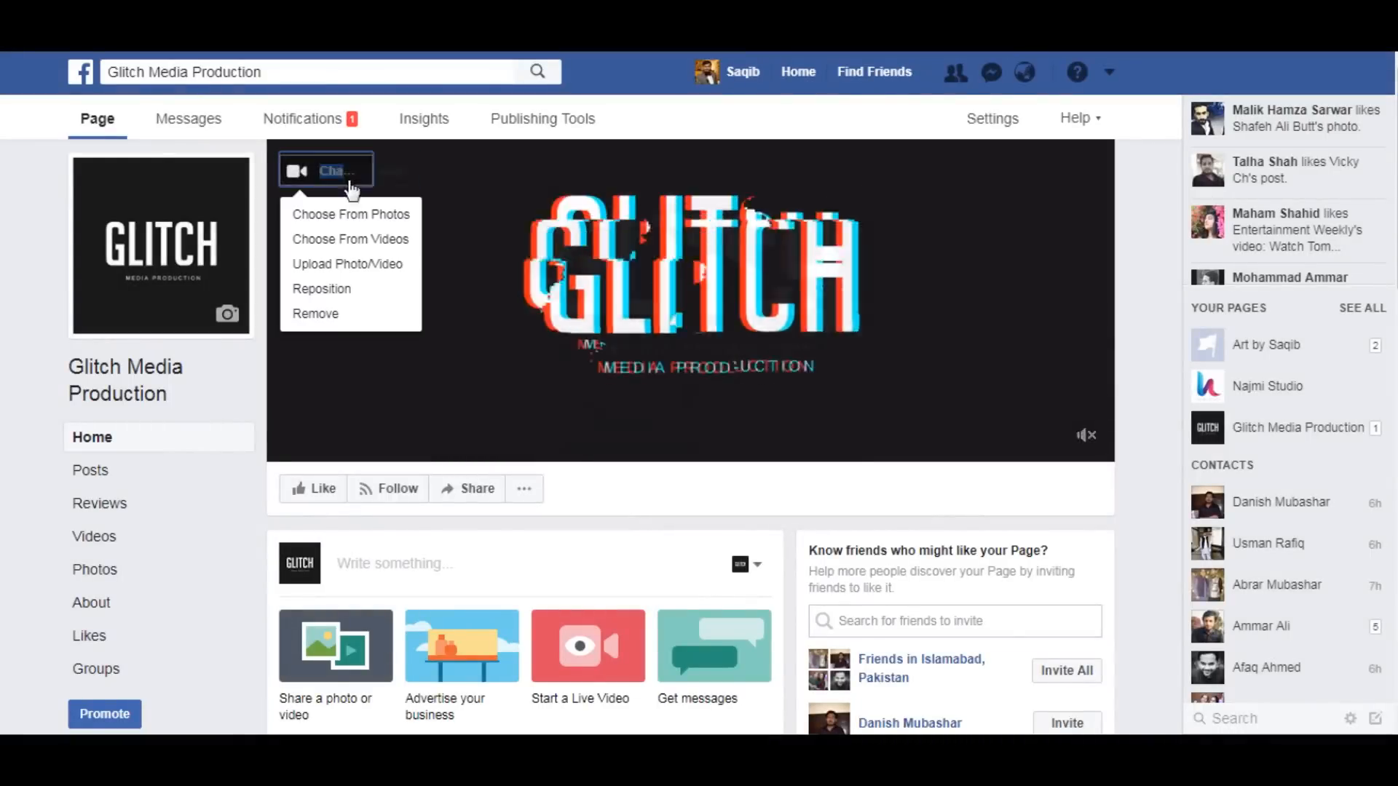
left_click(347, 264)
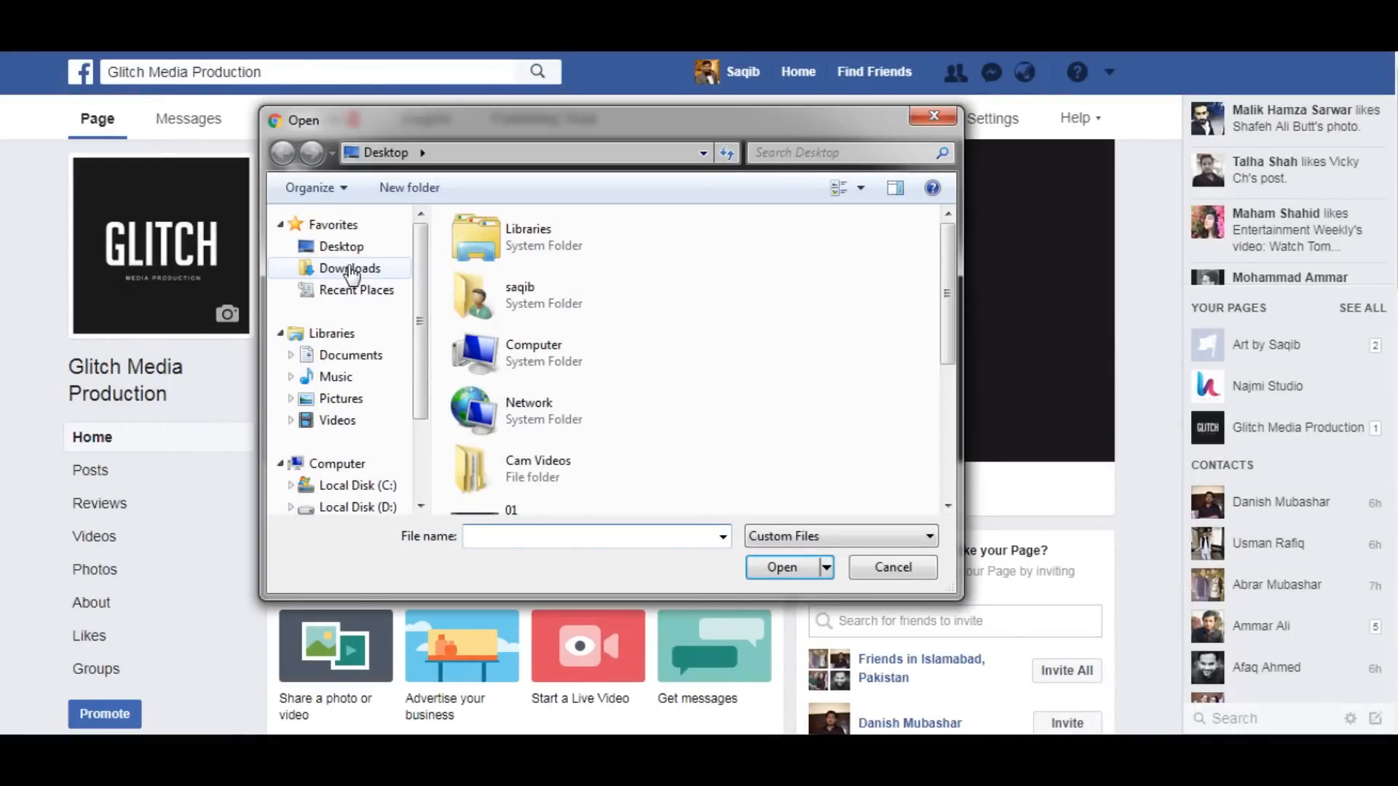
left_click(342, 247)
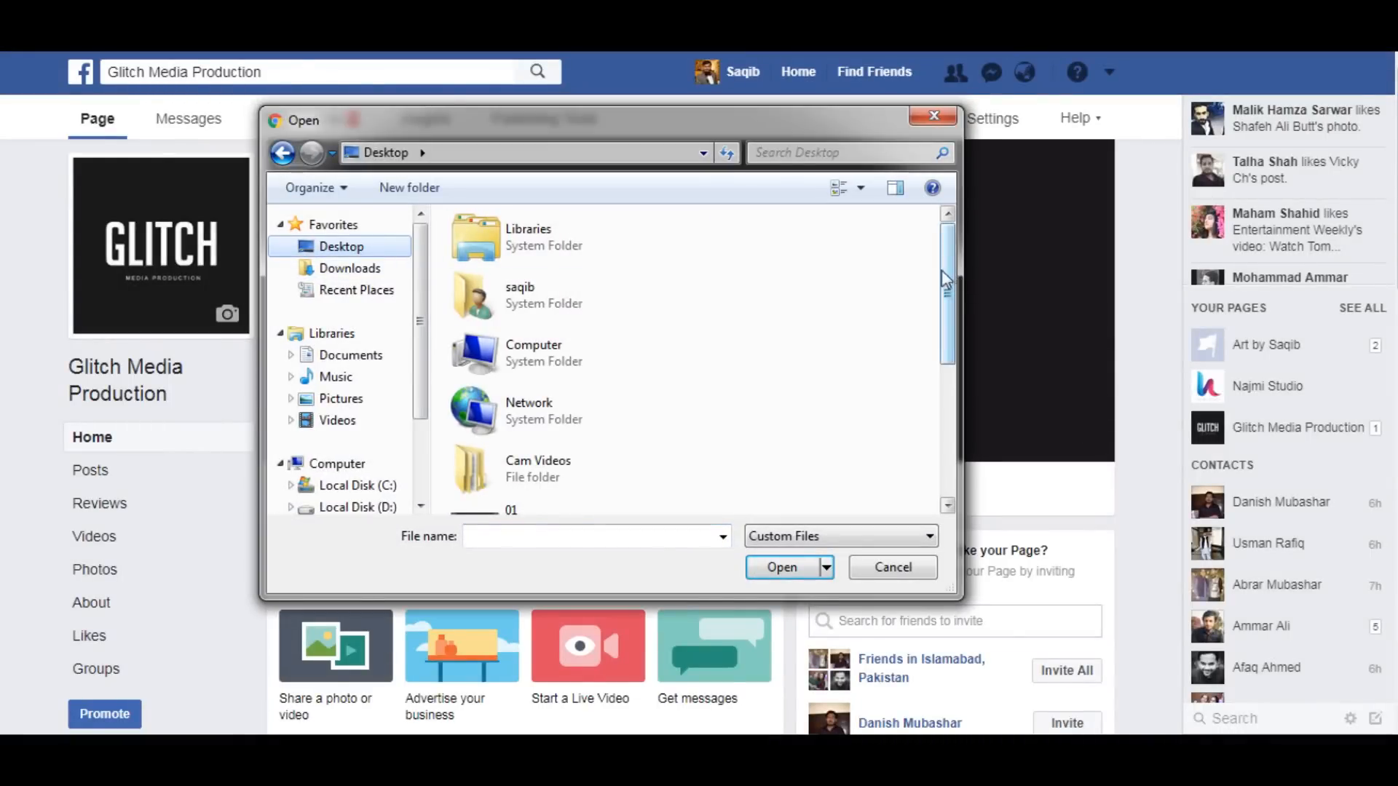
scroll("down", 3)
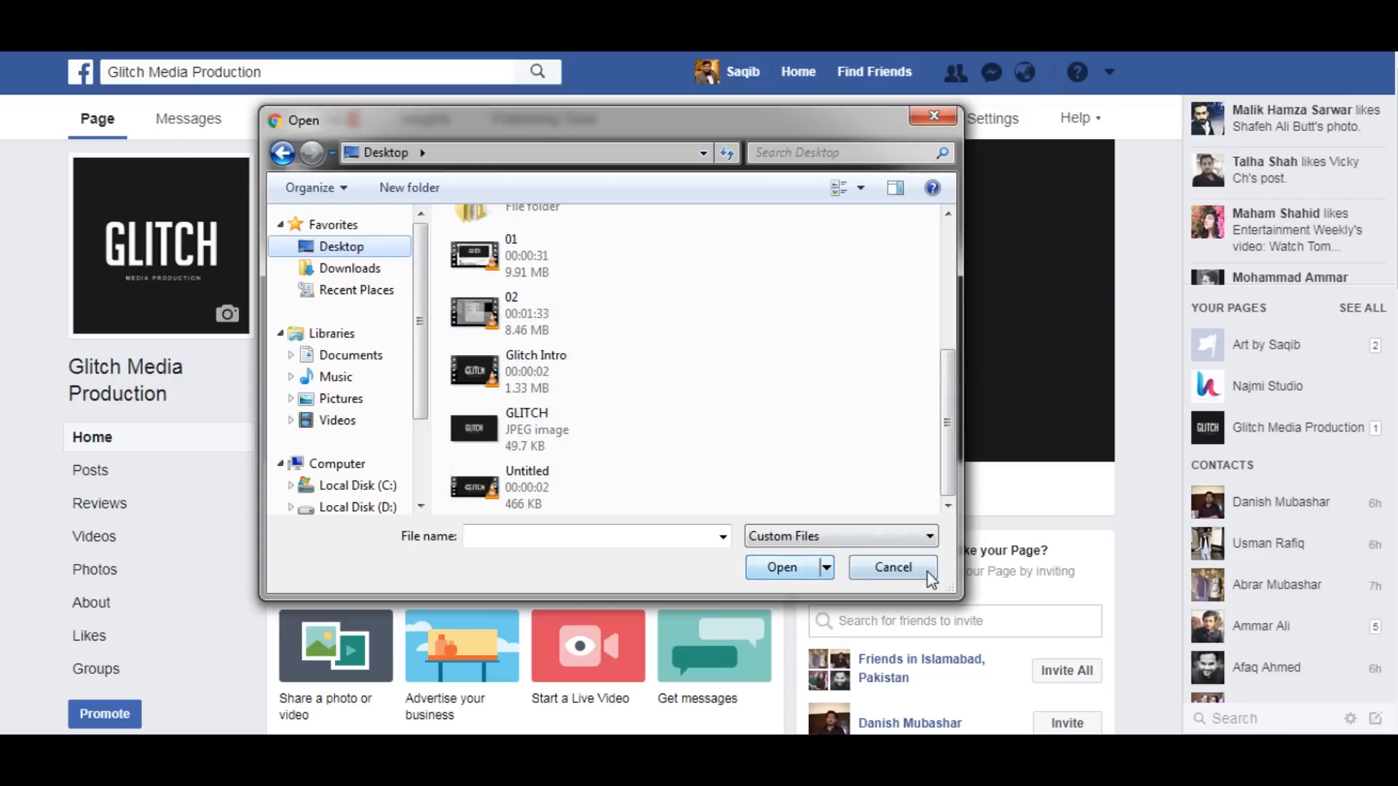
left_click(892, 567)
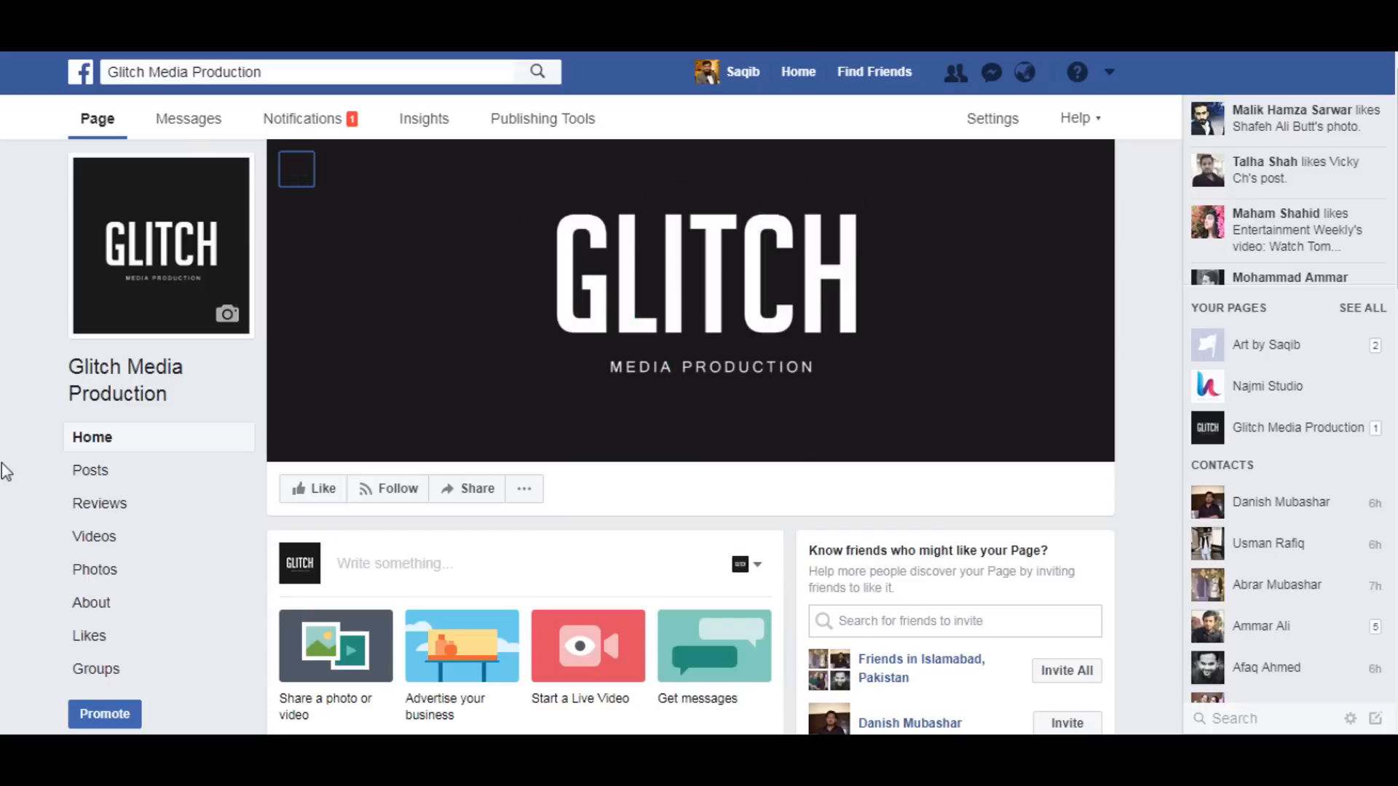
mouse_move(297, 170)
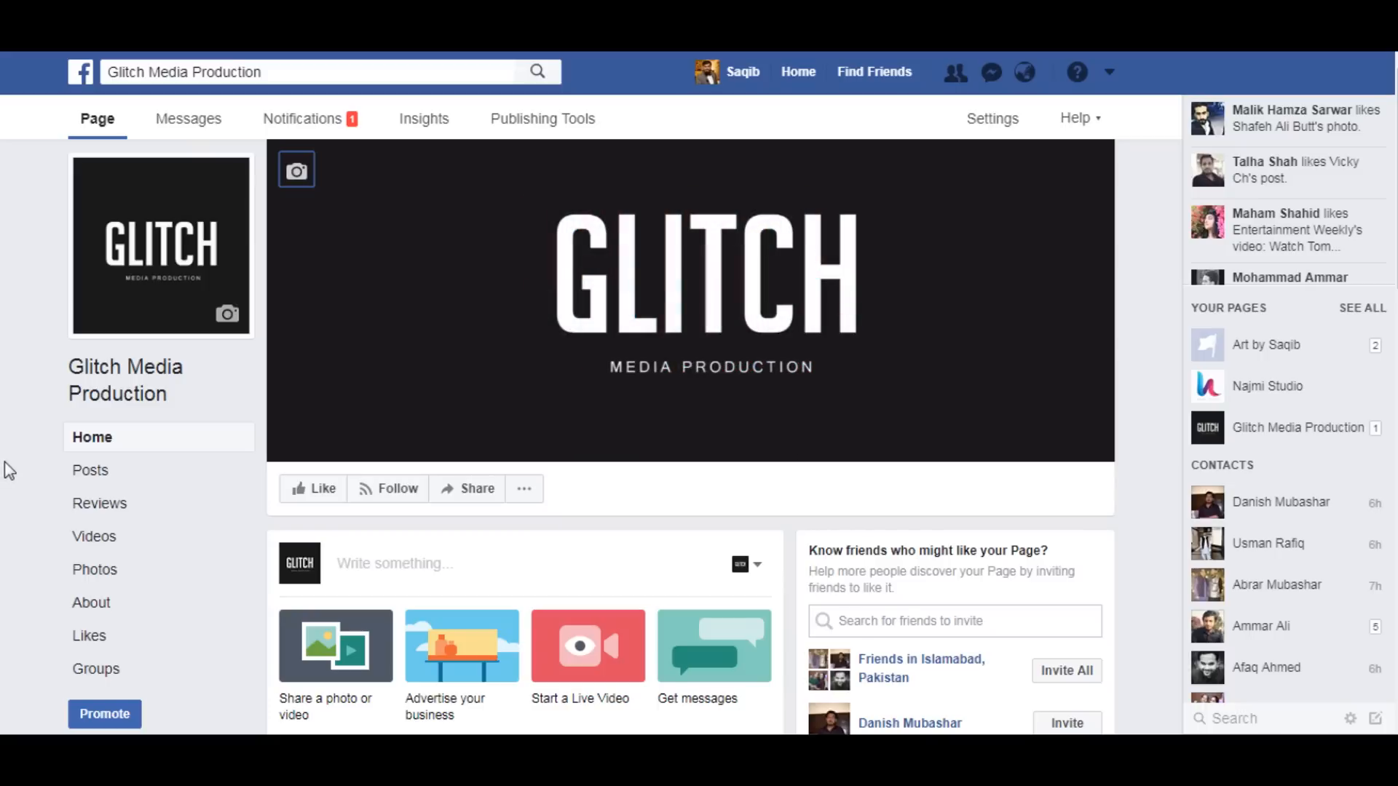